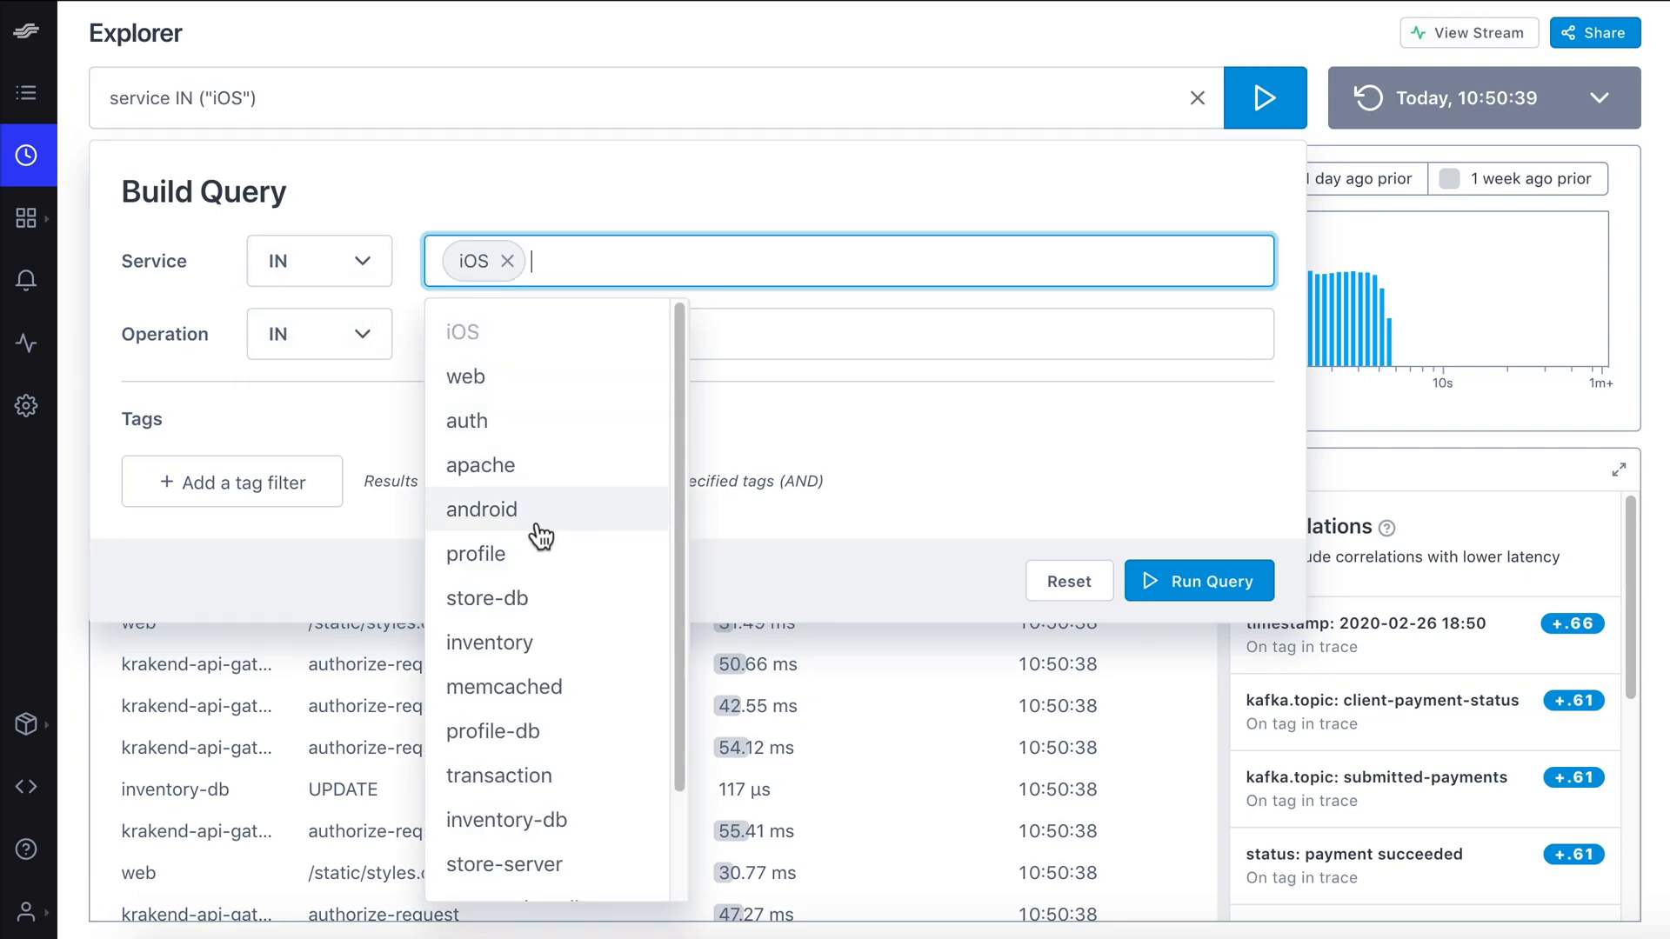
Step: Add android to Service, exclude /api/get-profile, require customer PackingKings, and run the query
left_click(480, 510)
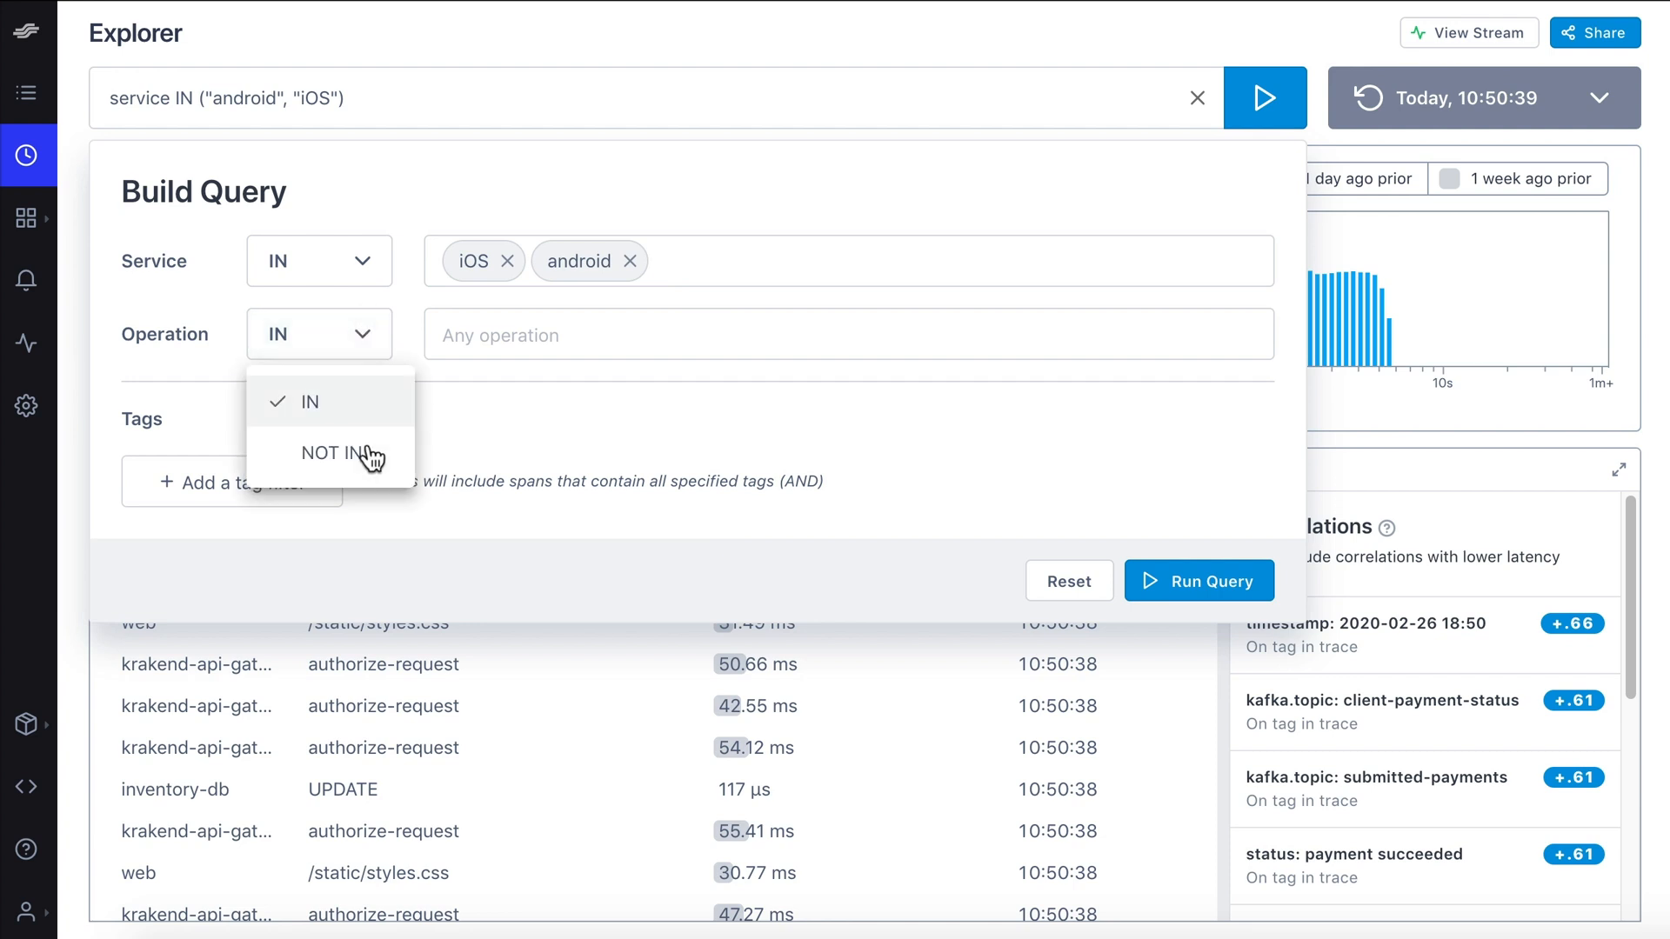
left_click(325, 452)
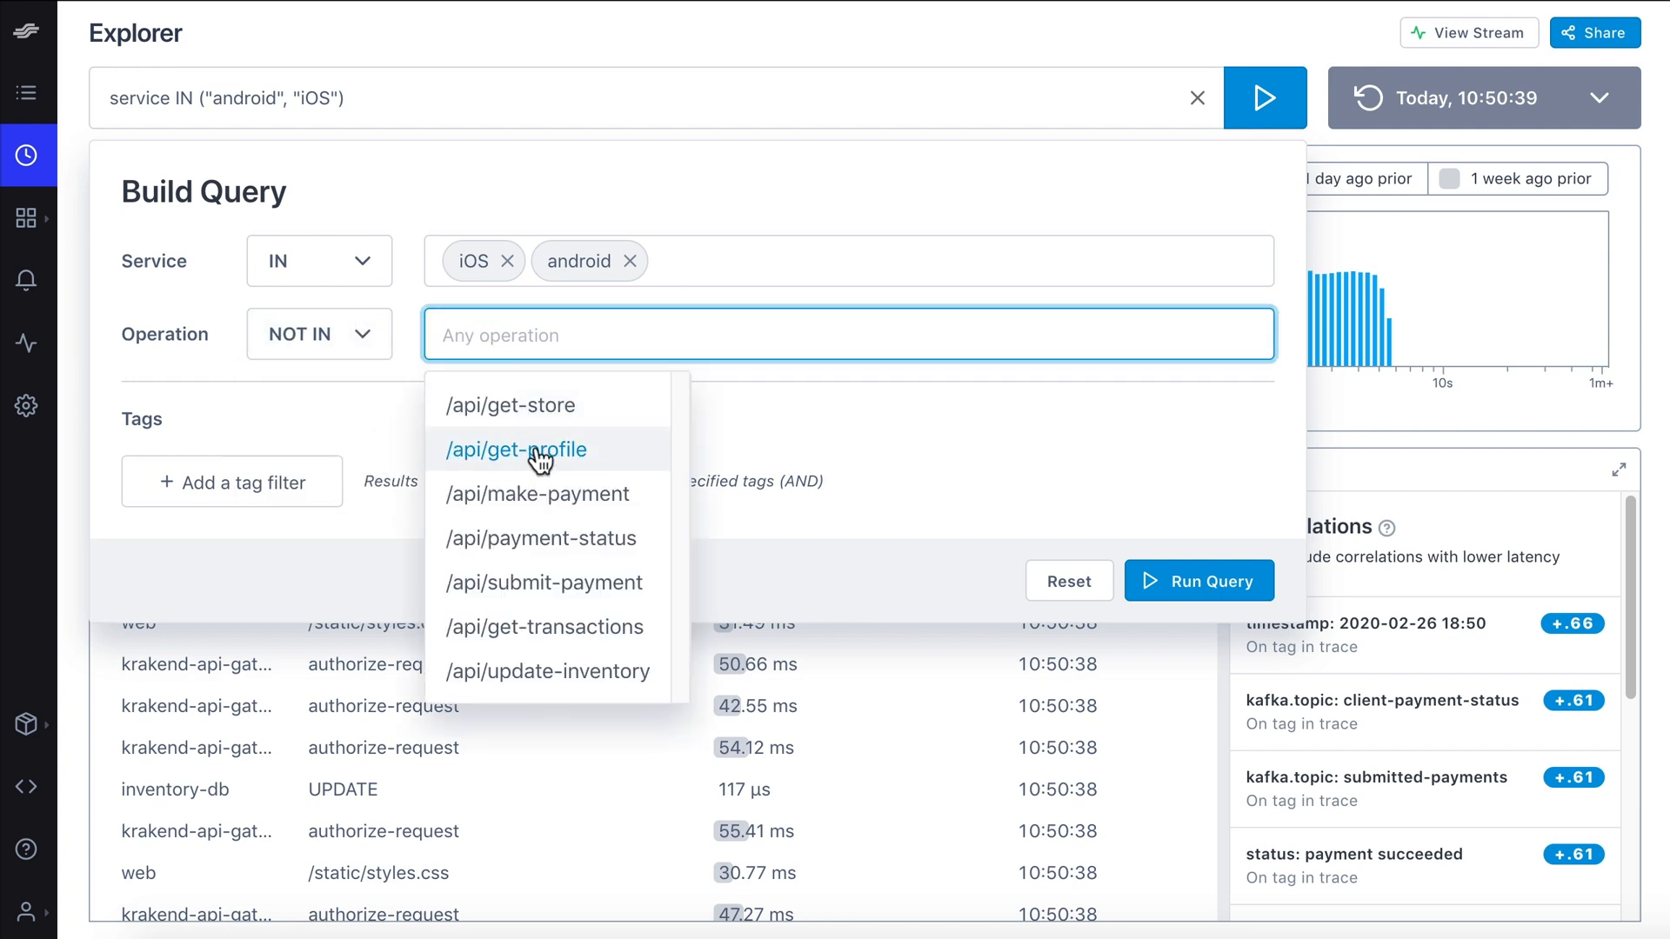
left_click(516, 449)
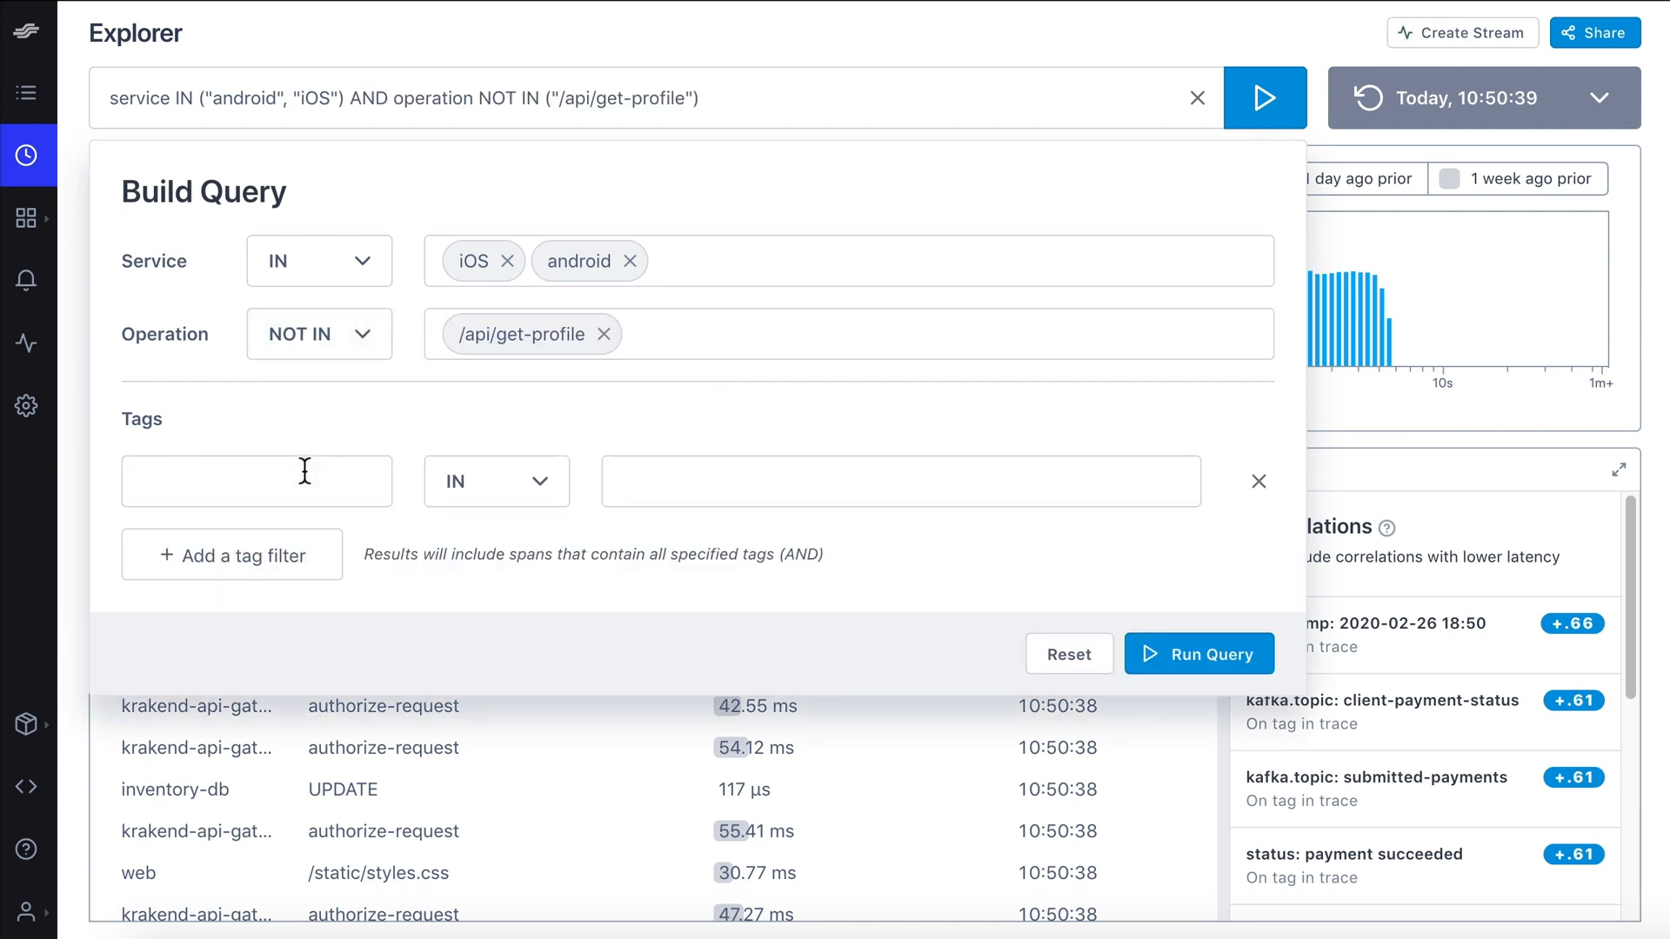
left_click(256, 480)
type("Pack")
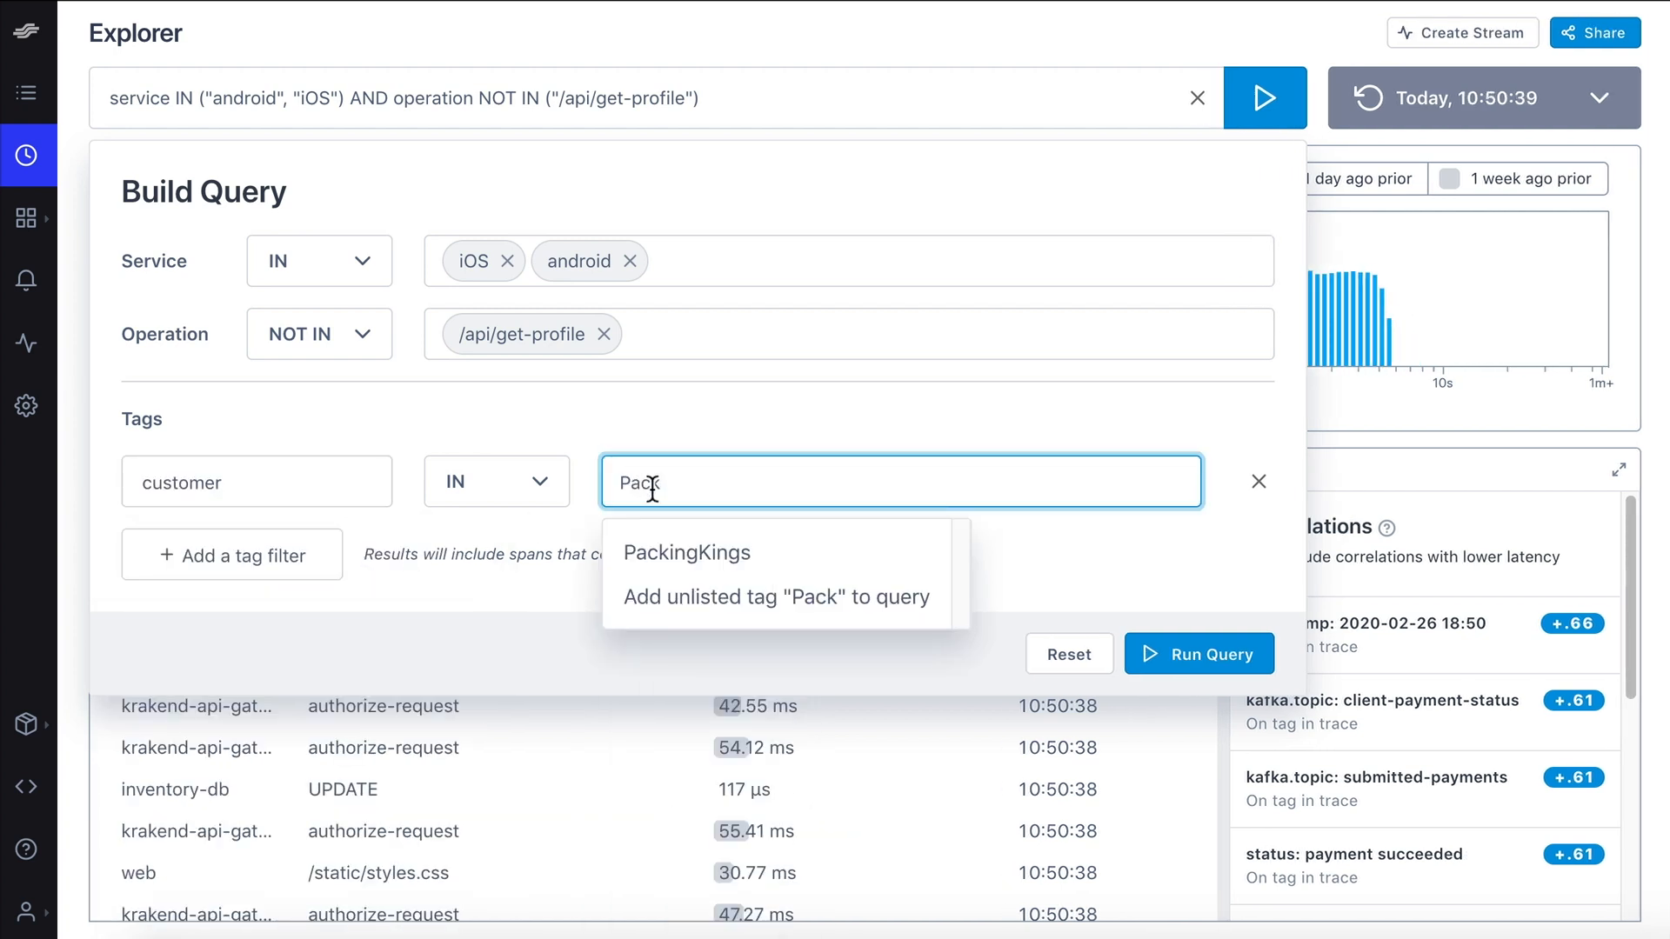
left_click(686, 553)
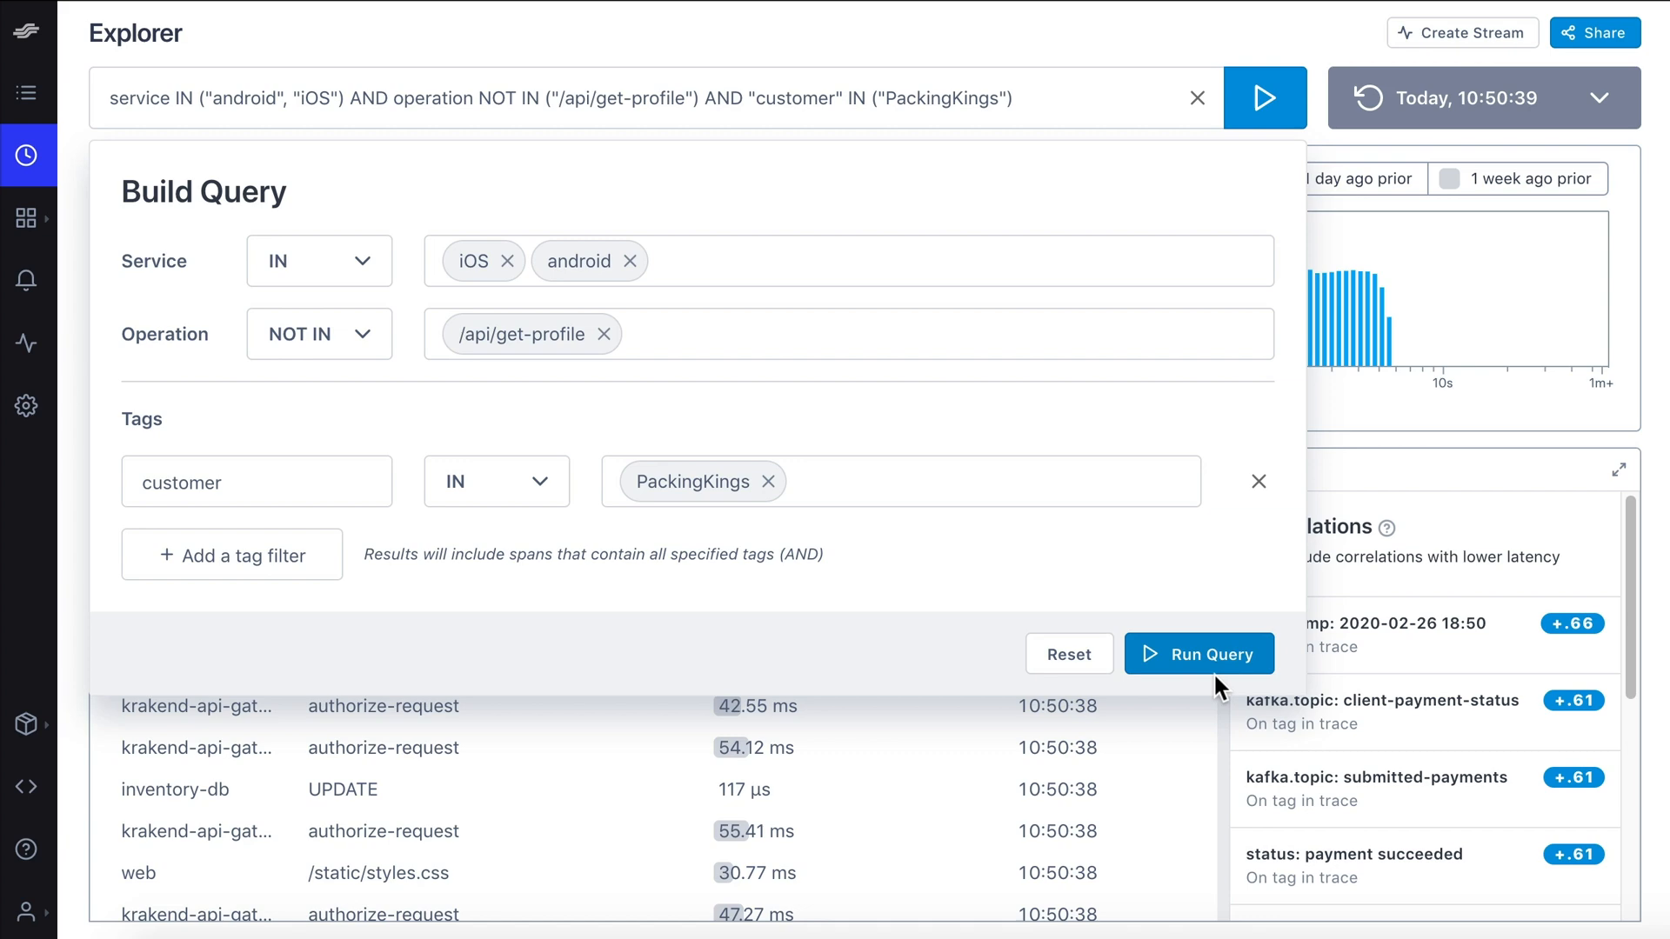
left_click(1201, 654)
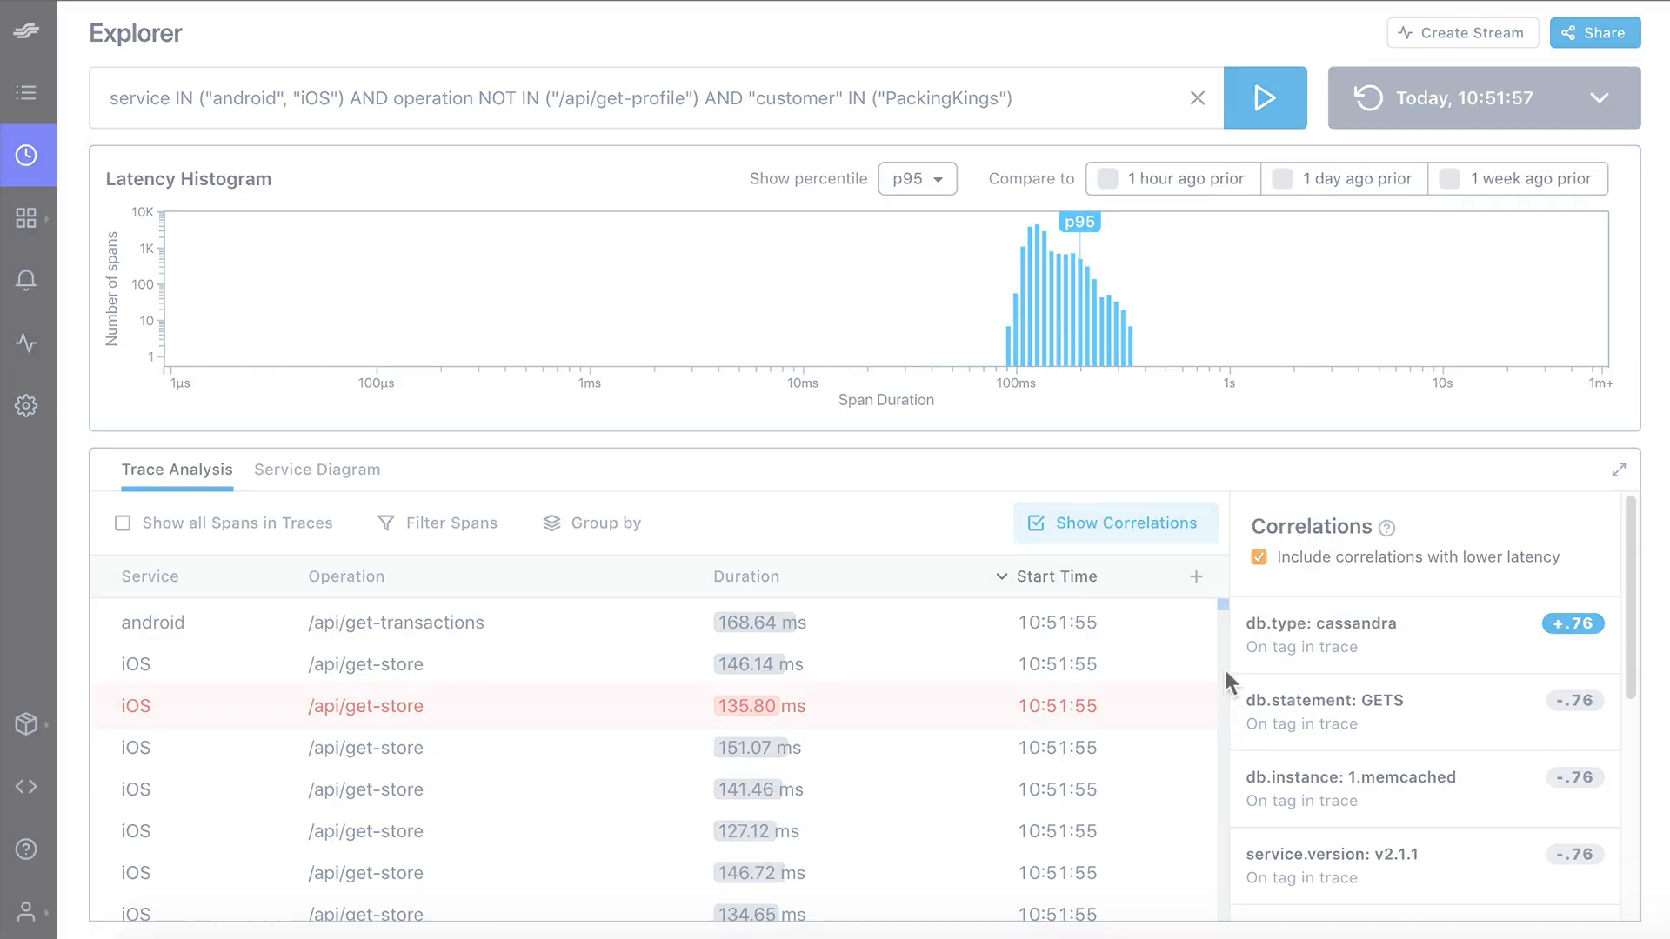
Step: Clear the current query so Explorer returns to unfiltered results
left_click(1197, 97)
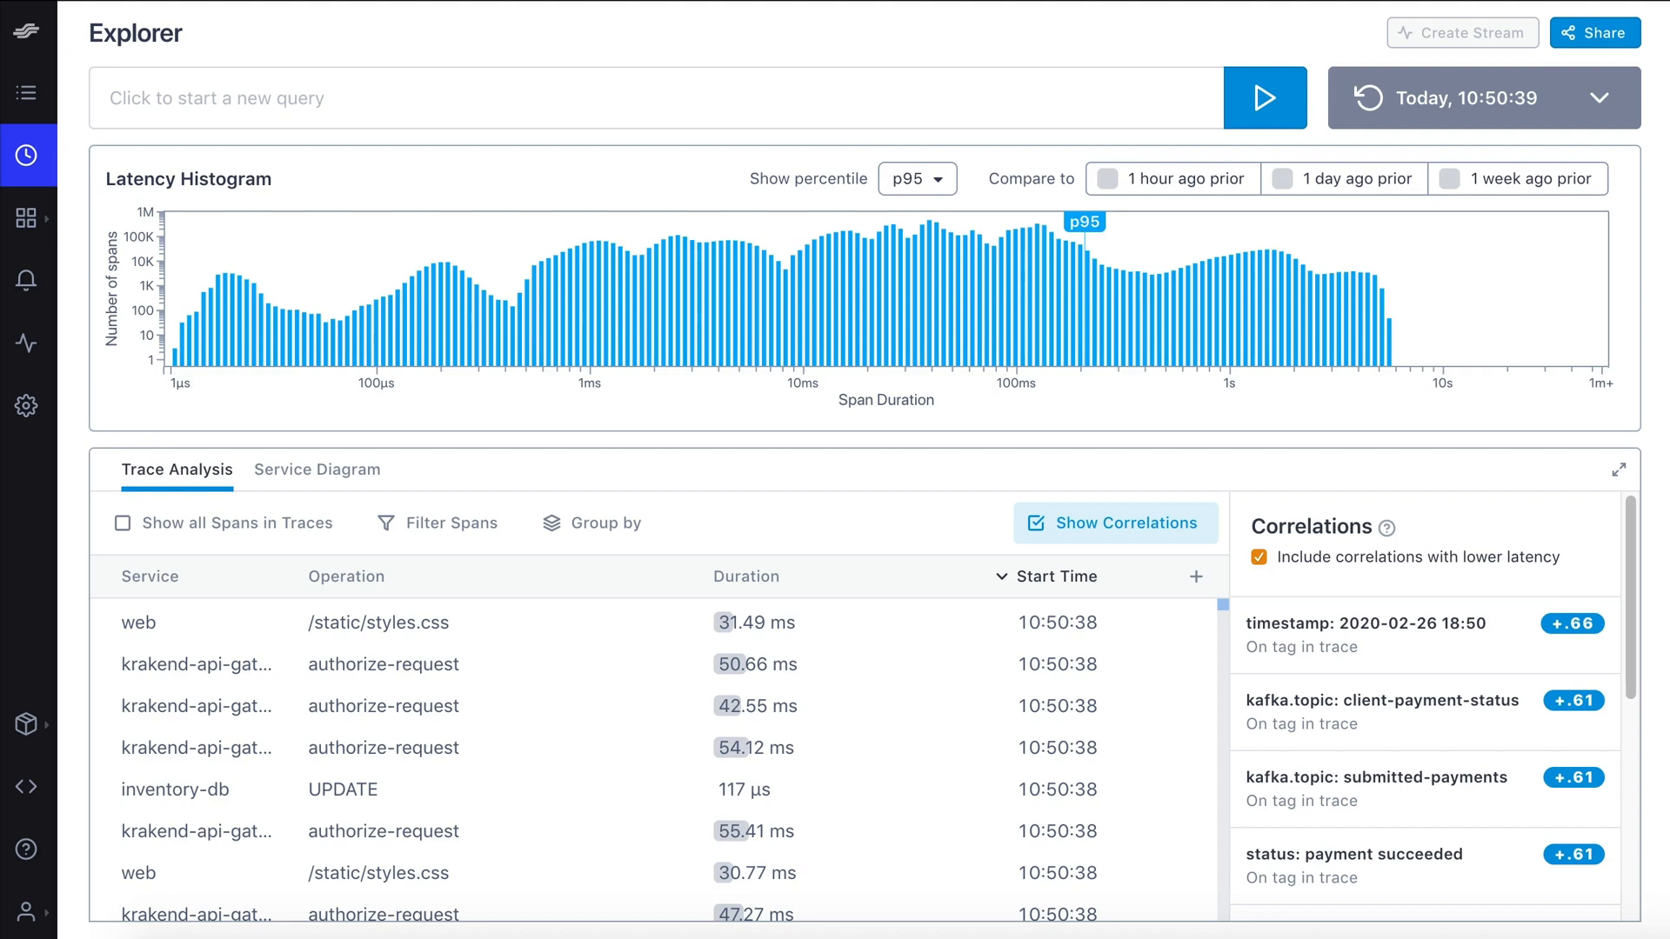
mouse_move(257, 59)
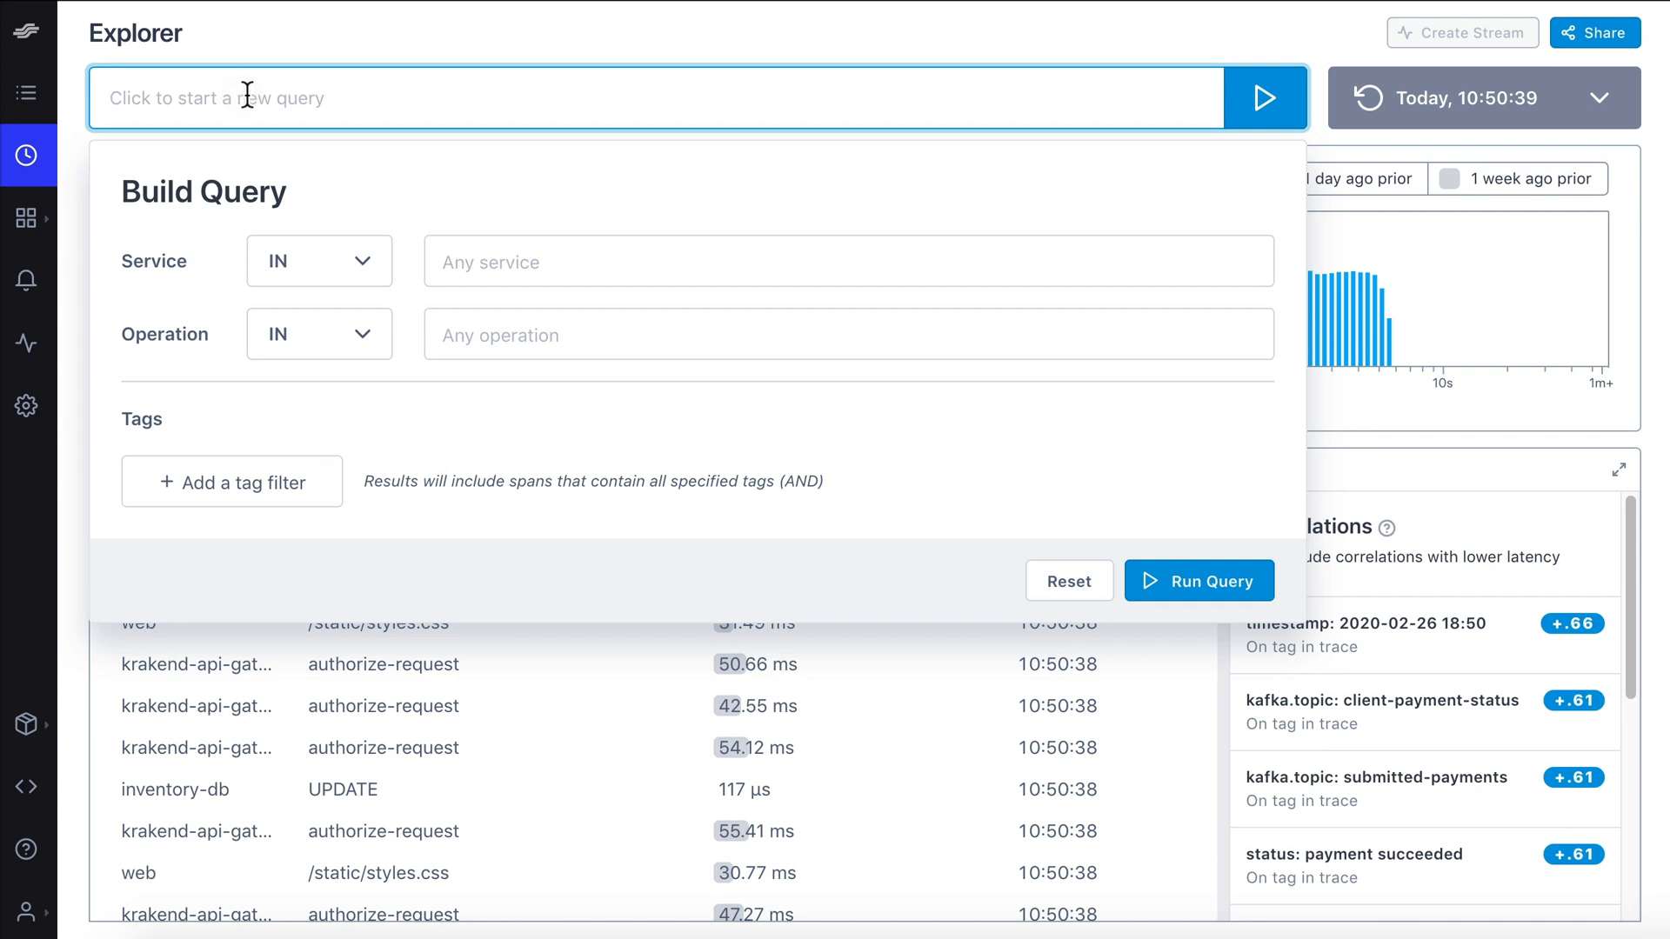
Step: Filter Service to iOS and android and set Operation NOT IN /api/get-profile
left_click(320, 260)
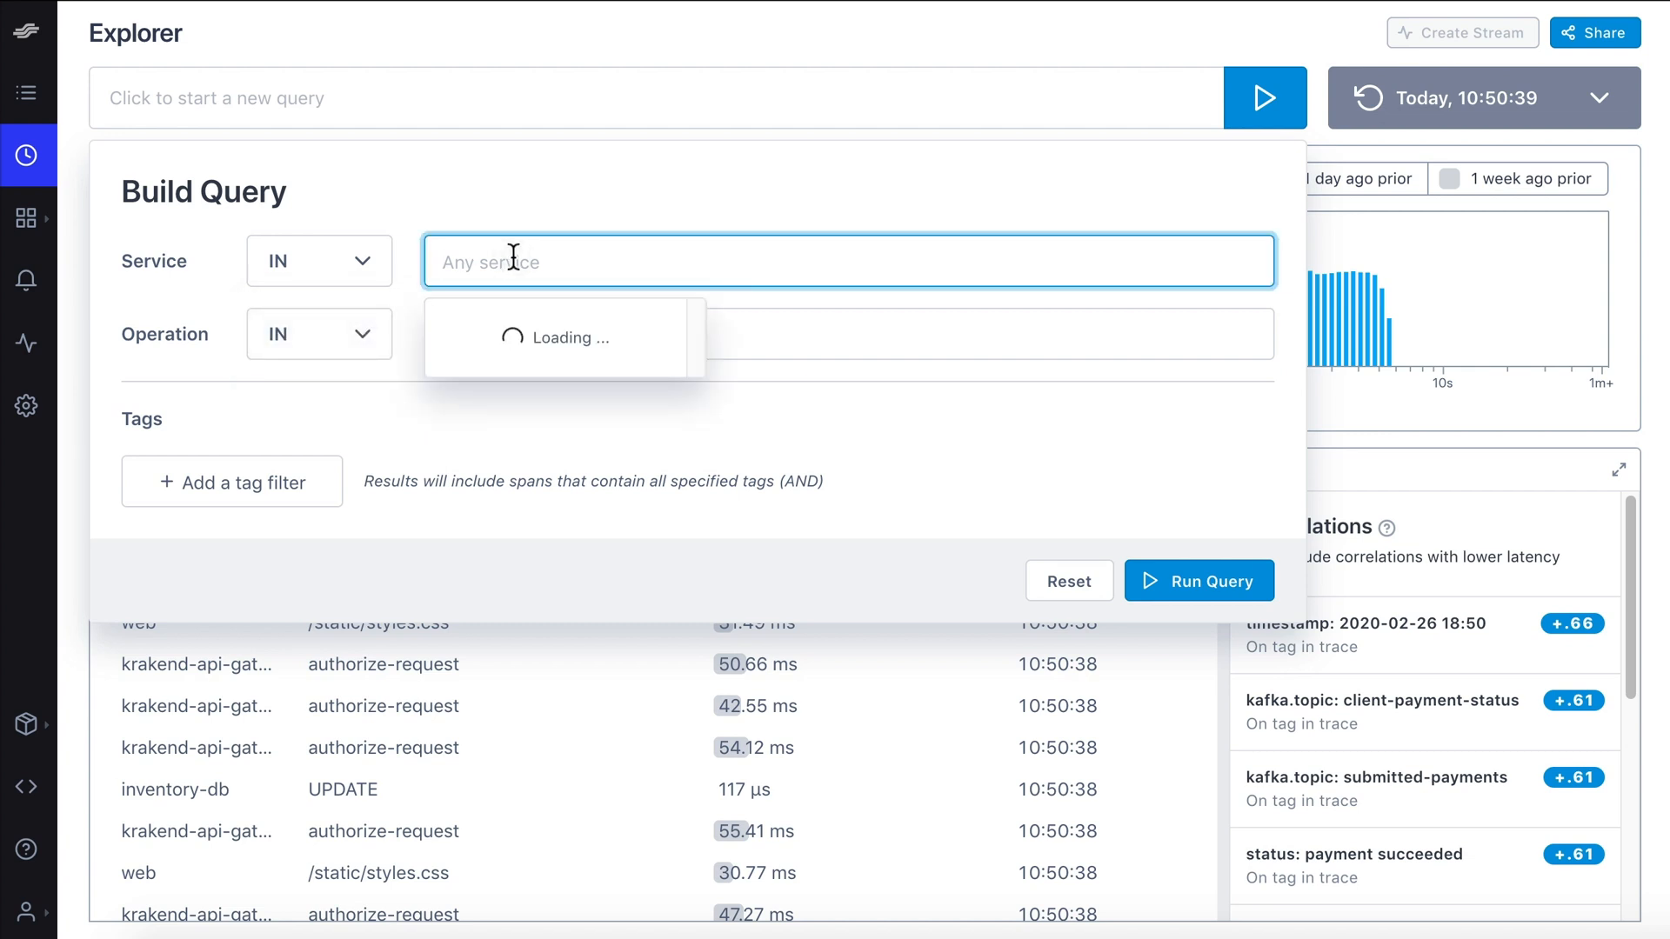
left_click(462, 330)
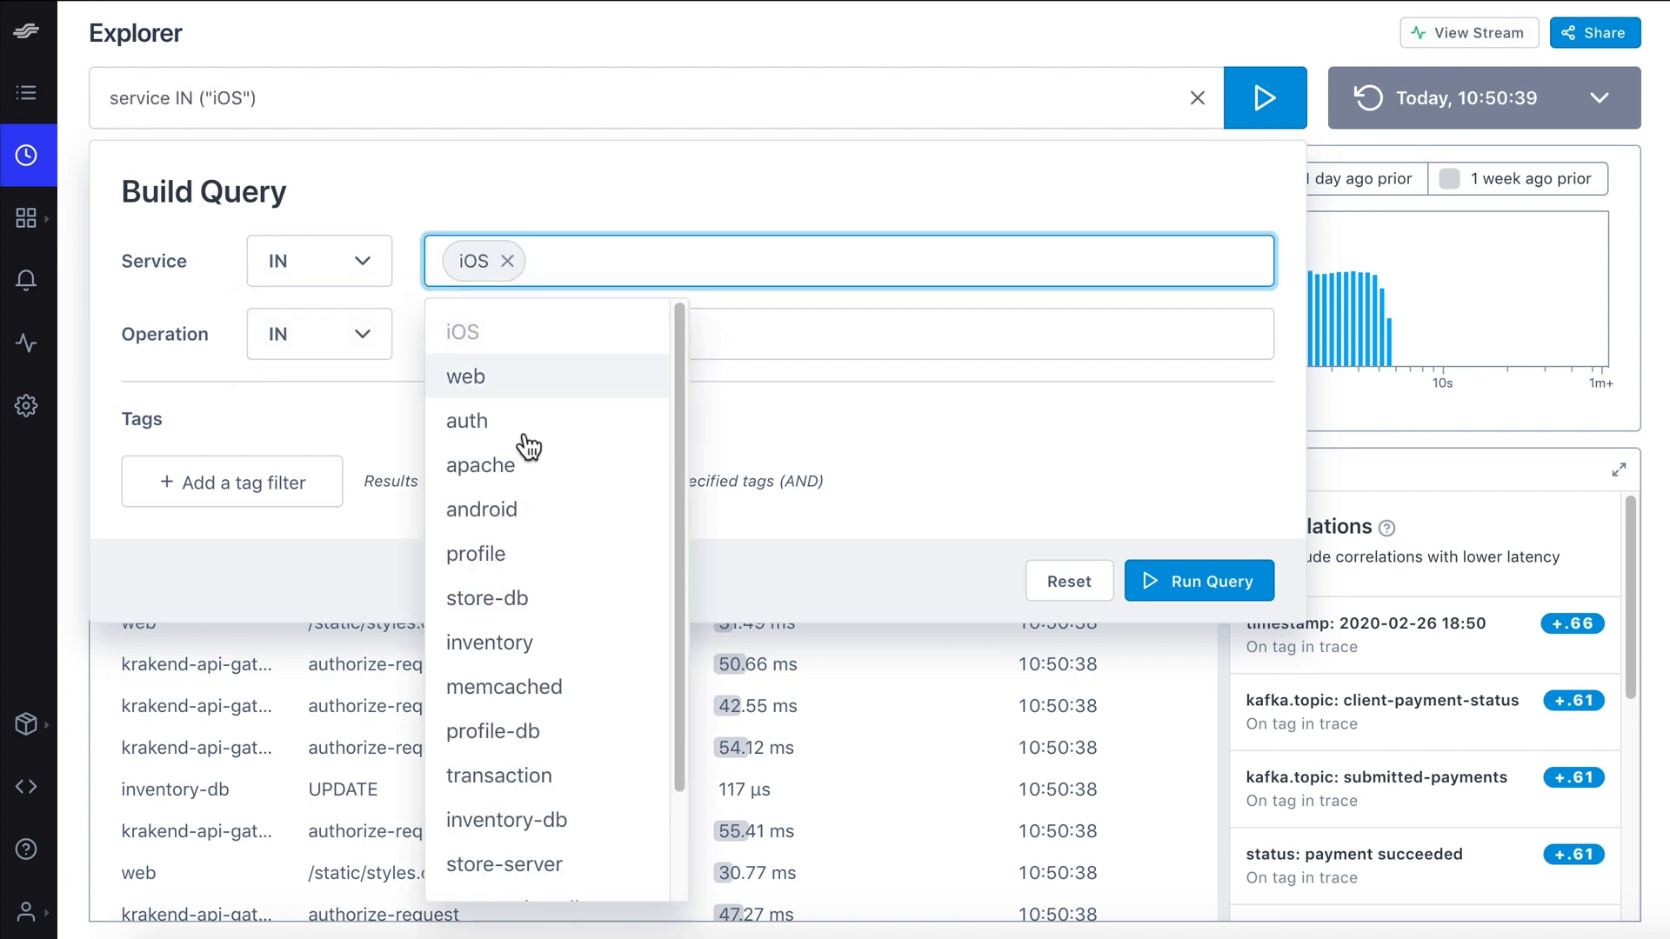
left_click(480, 510)
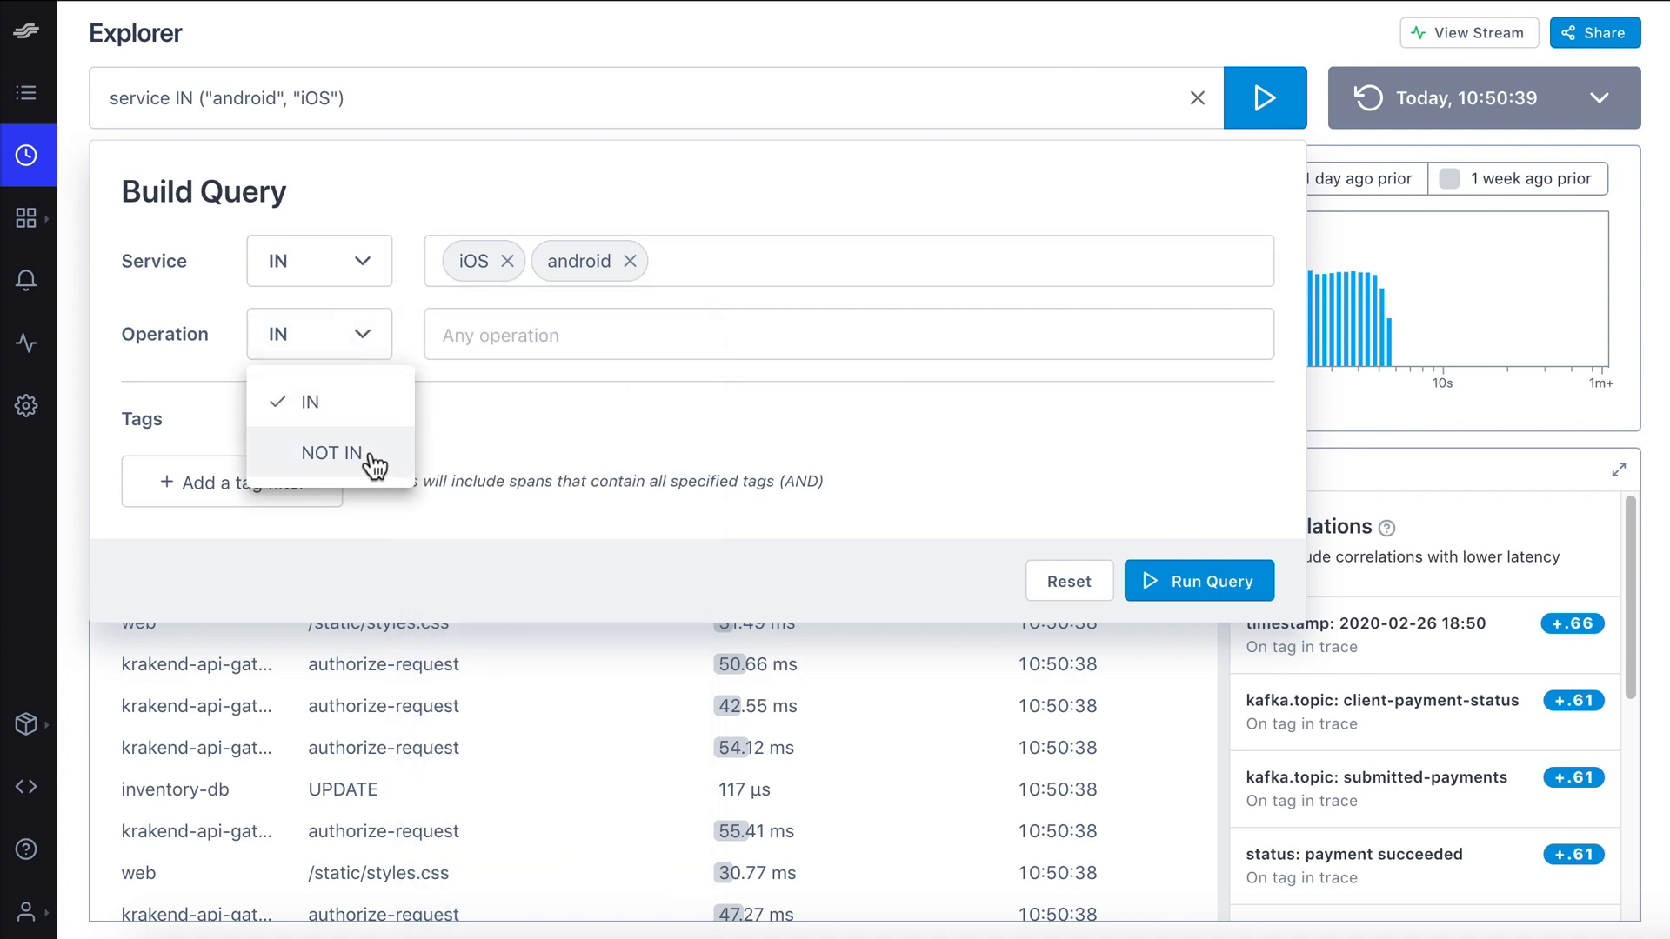
left_click(331, 453)
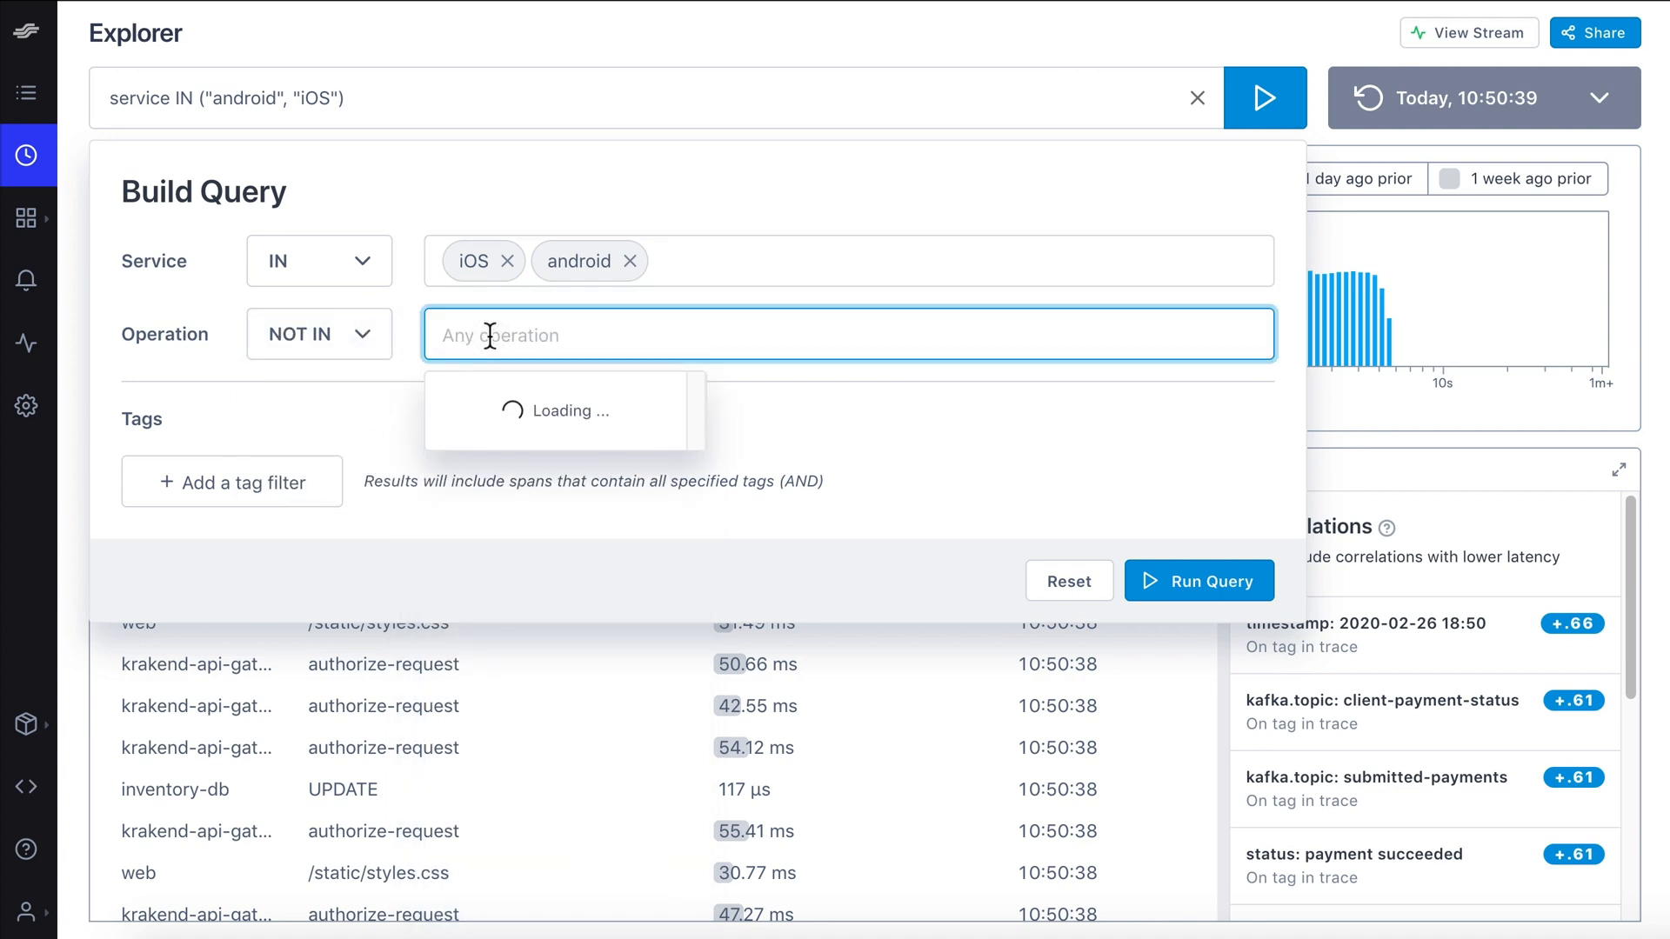
left_click(517, 449)
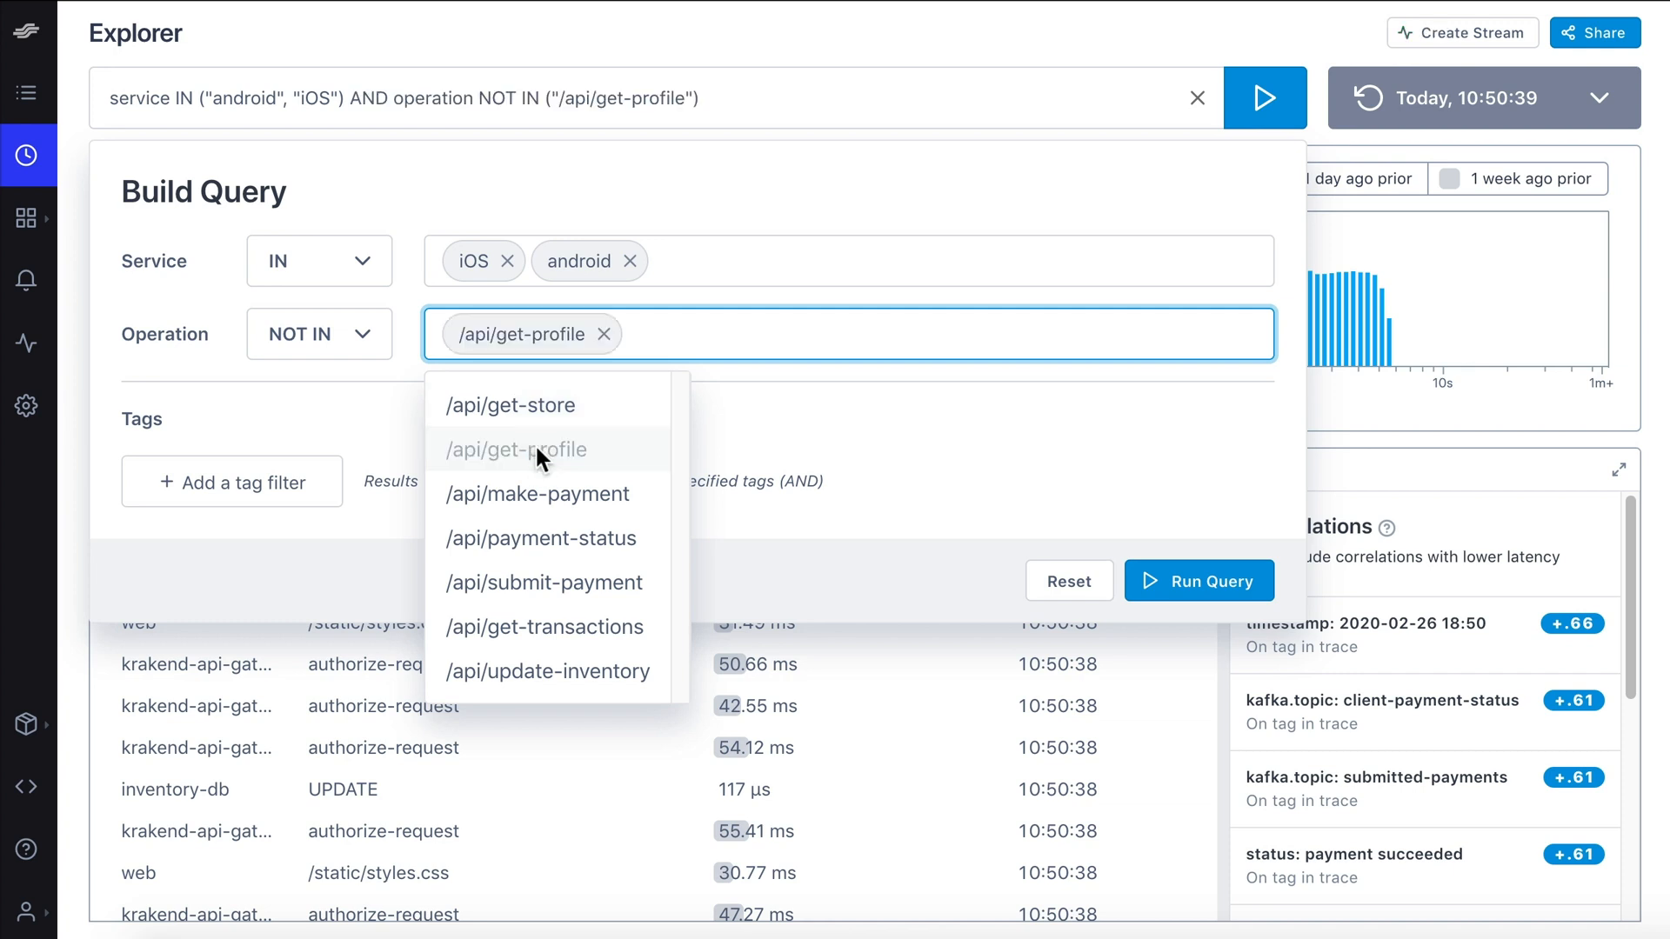
left_click(231, 482)
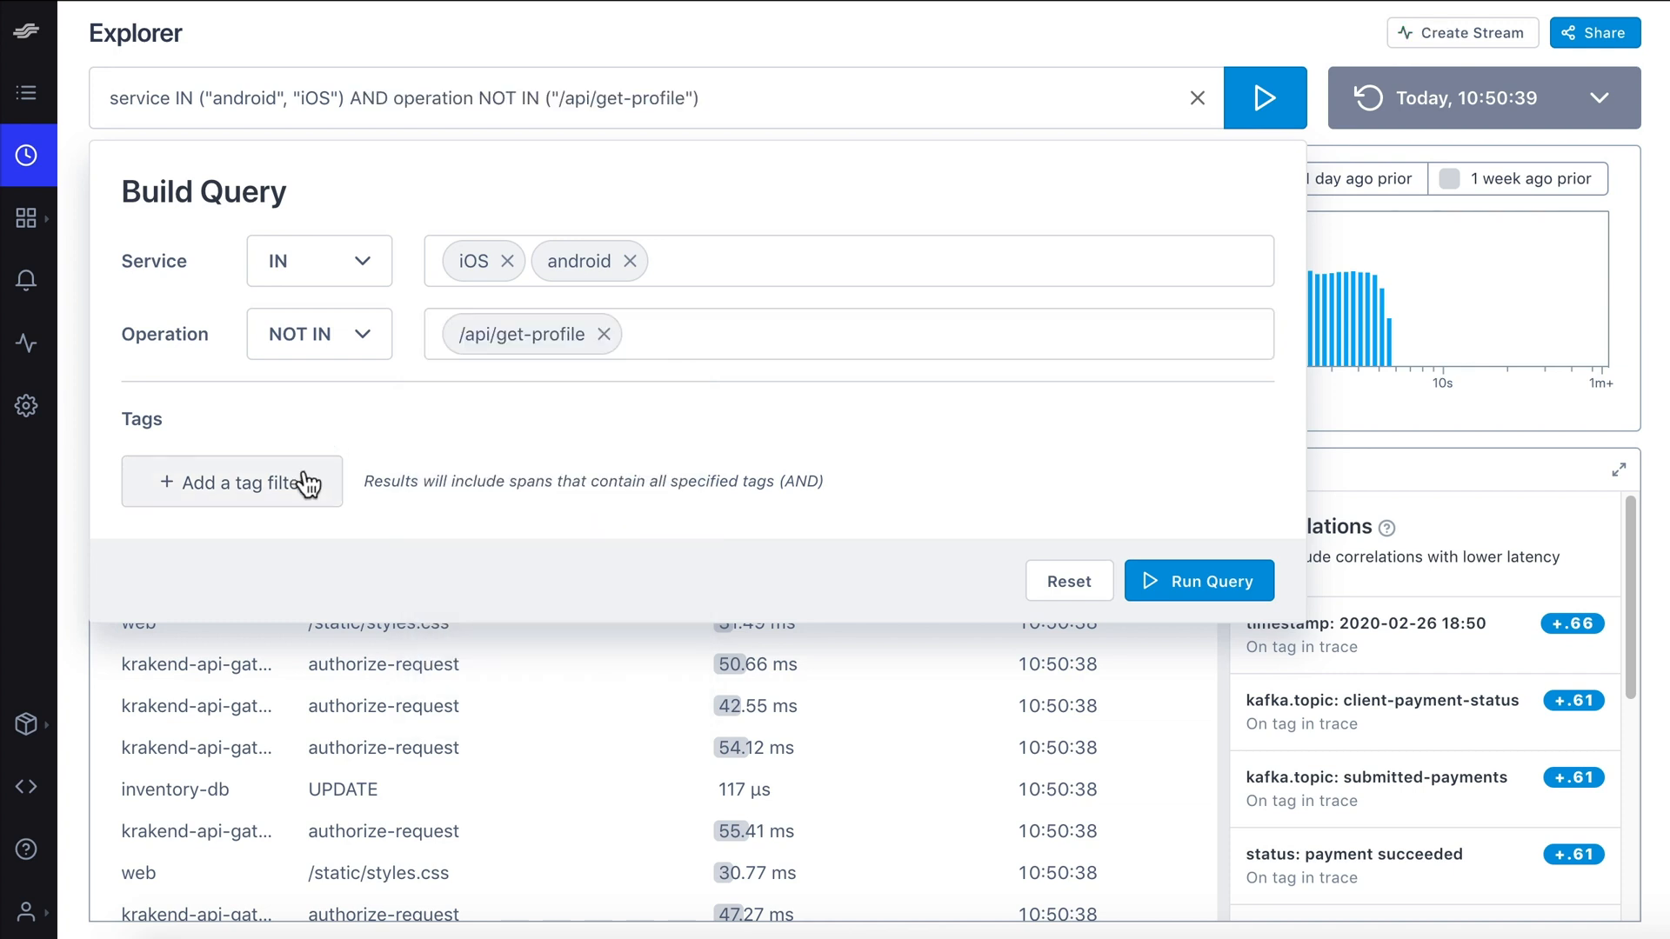
Step: Add a customer tag filter with value PackingKings
left_click(231, 482)
type("P")
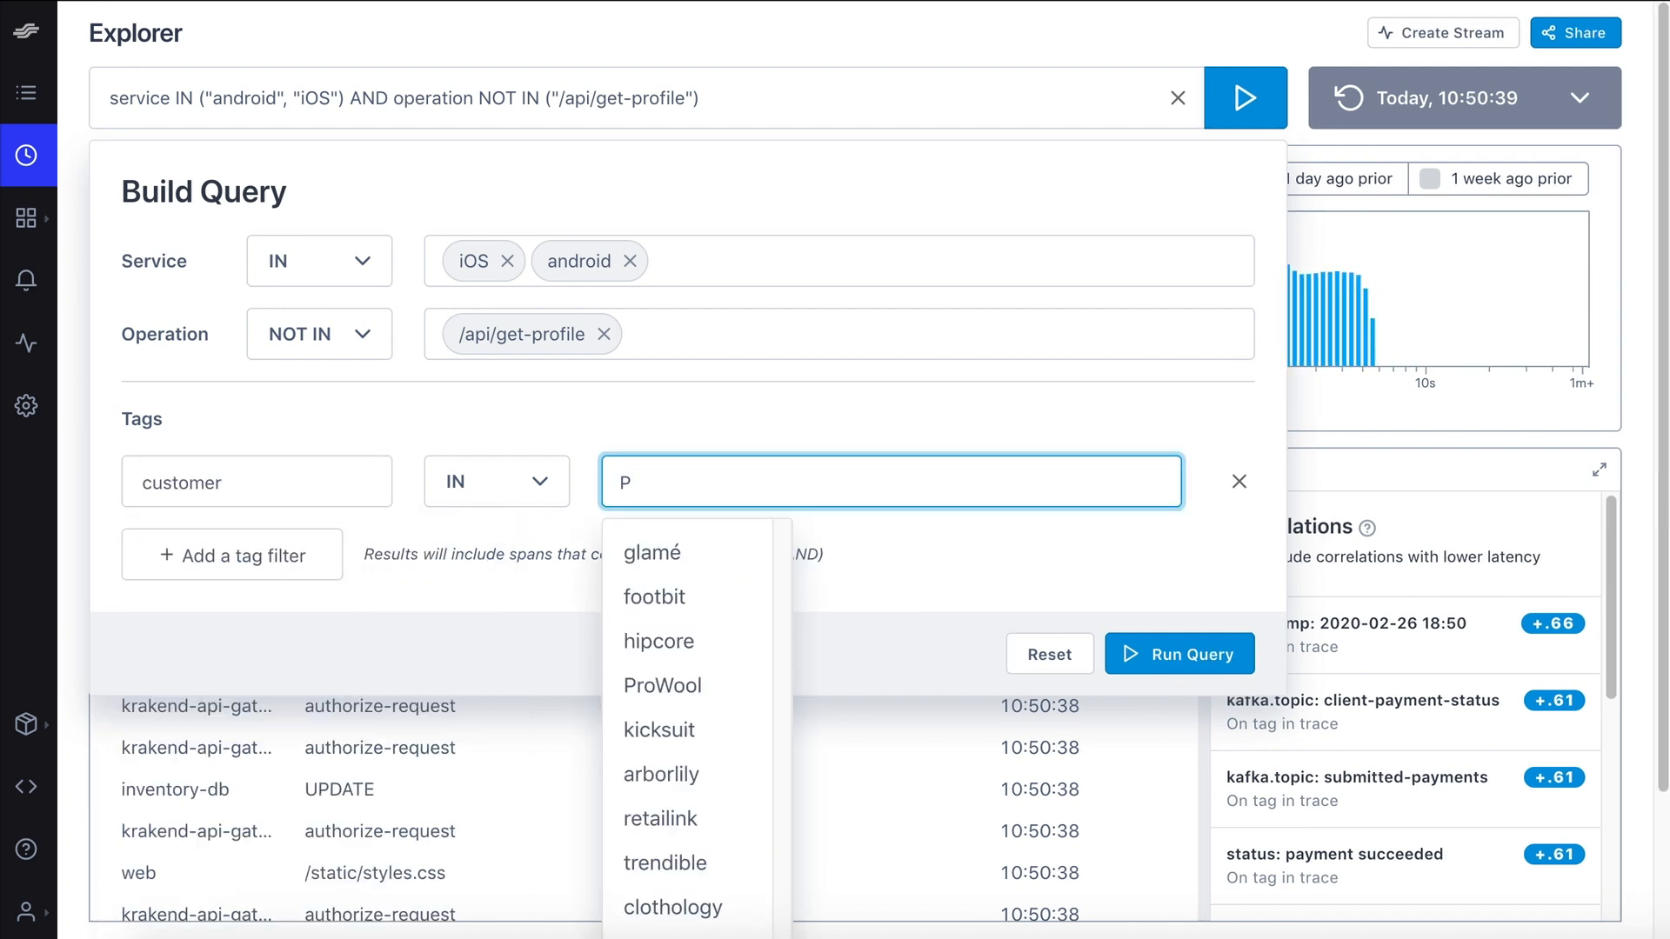
type("ack")
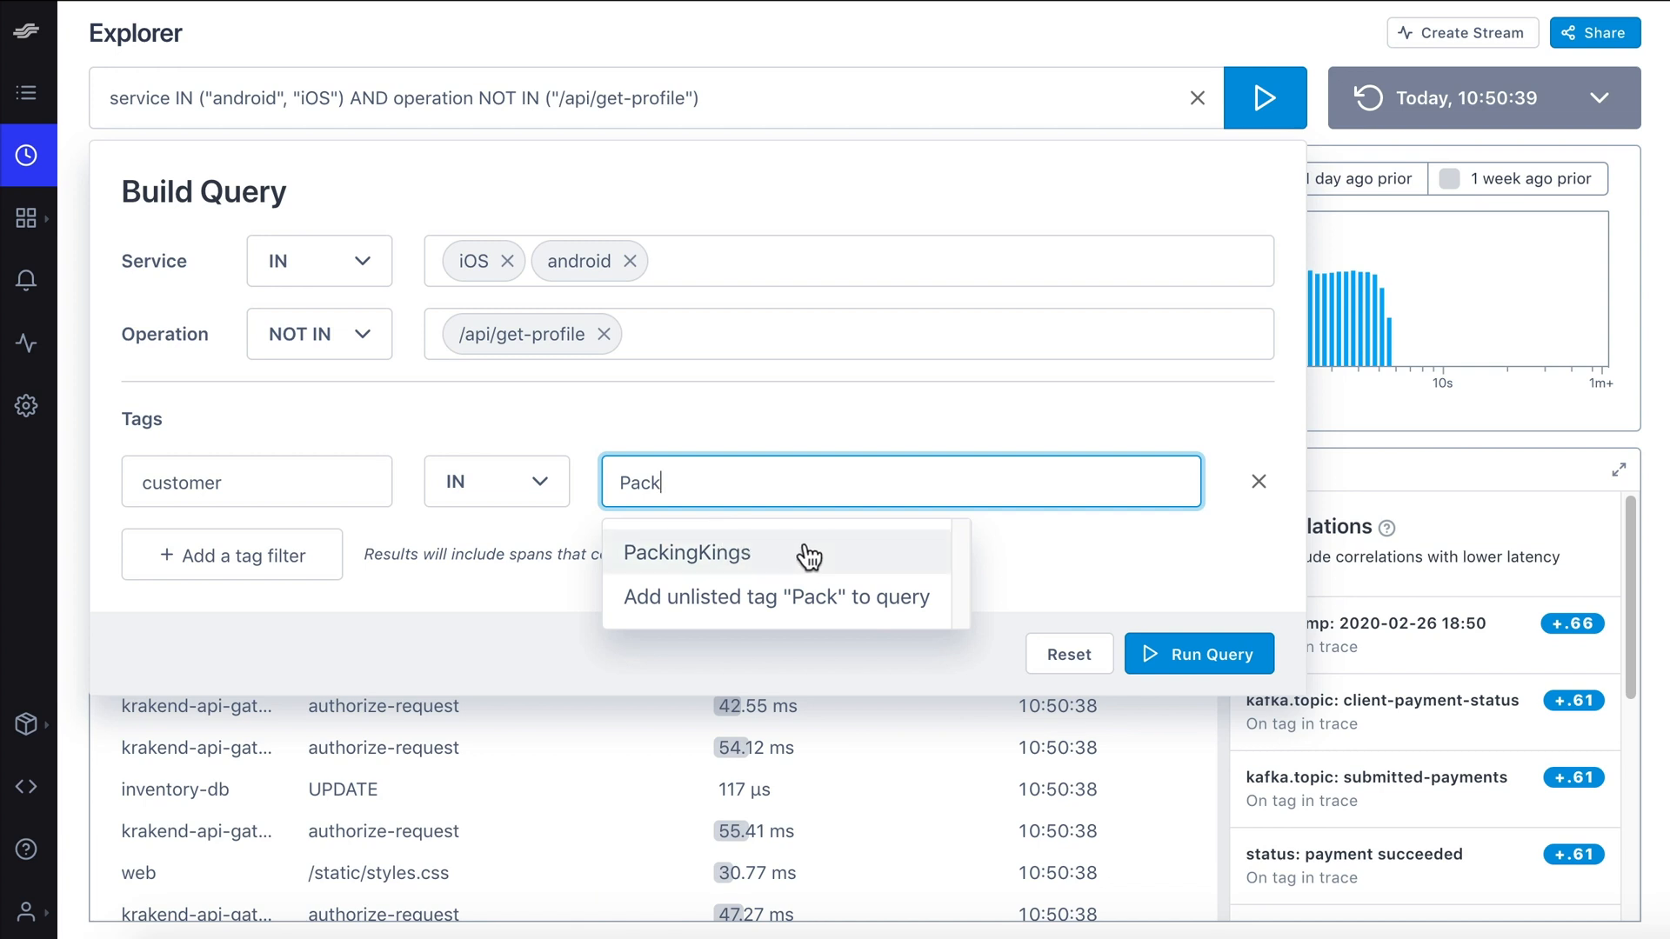
left_click(685, 553)
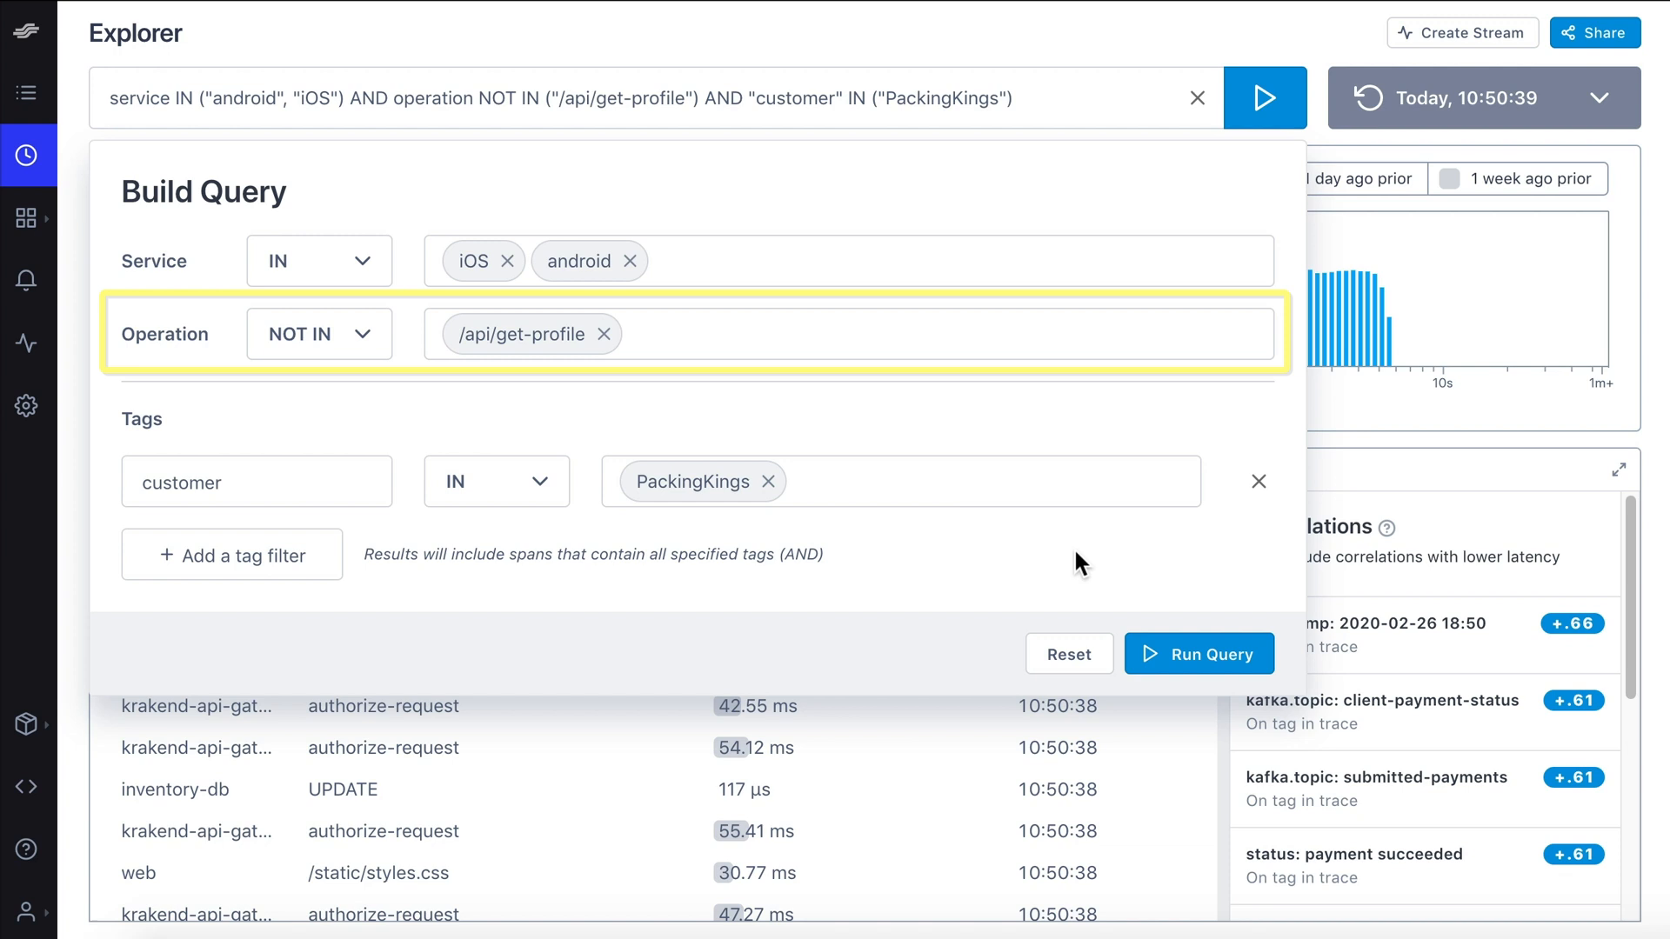
mouse_move(1217, 689)
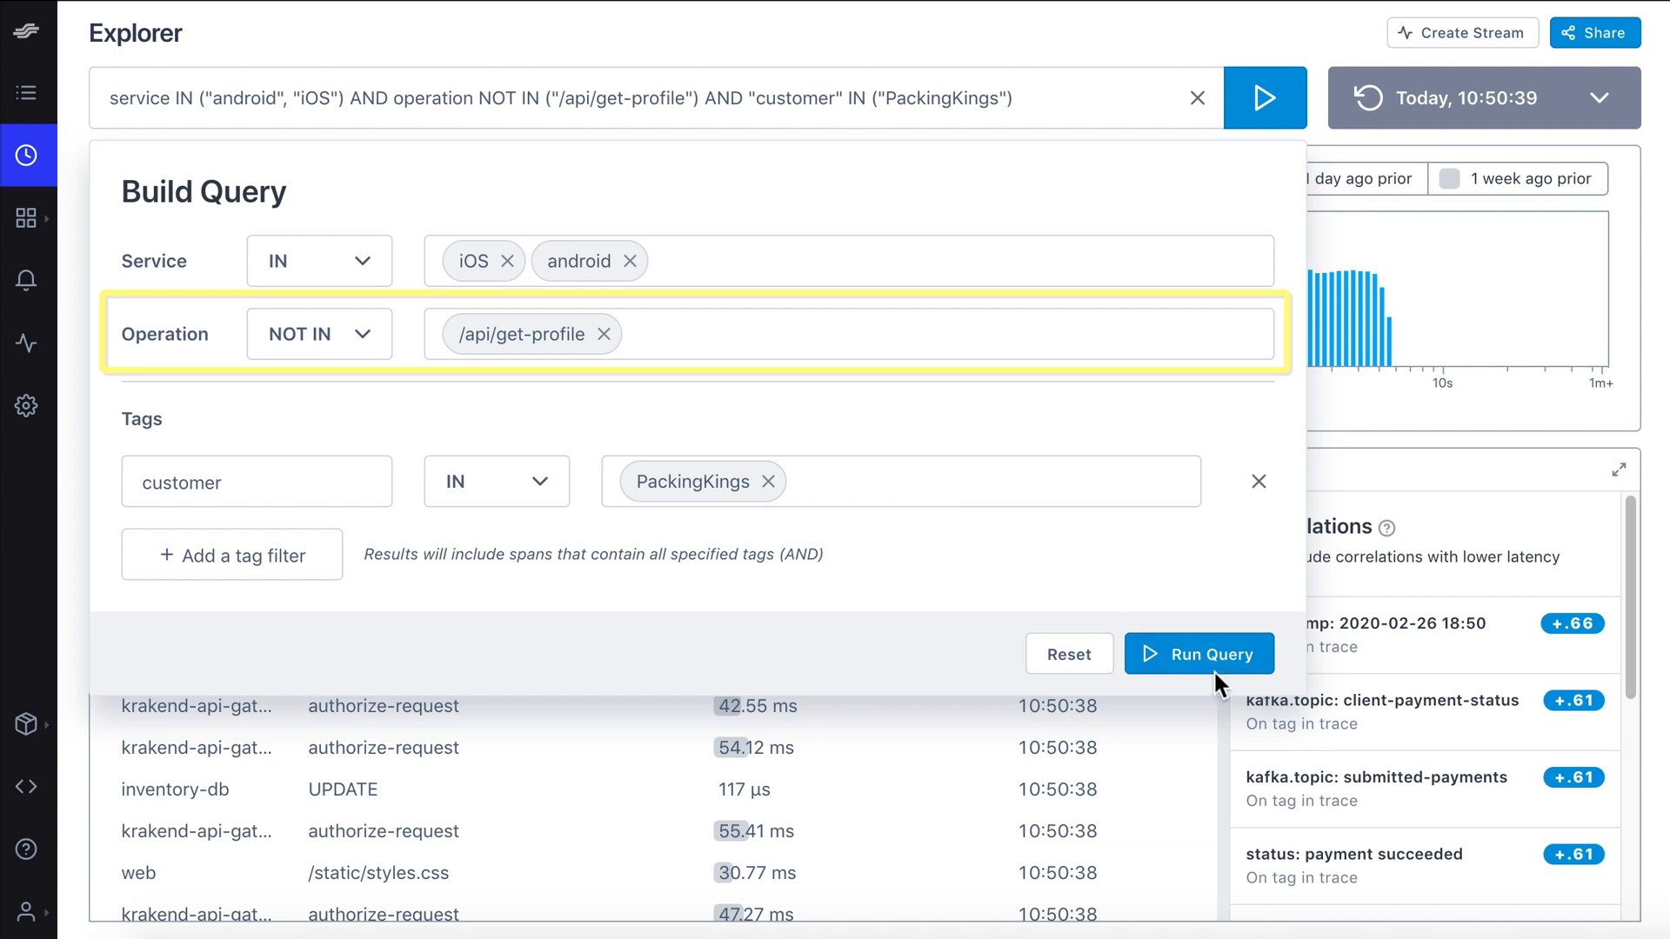
Step: Run the query, view its Service Diagram, then switch to manual query mode
left_click(1200, 653)
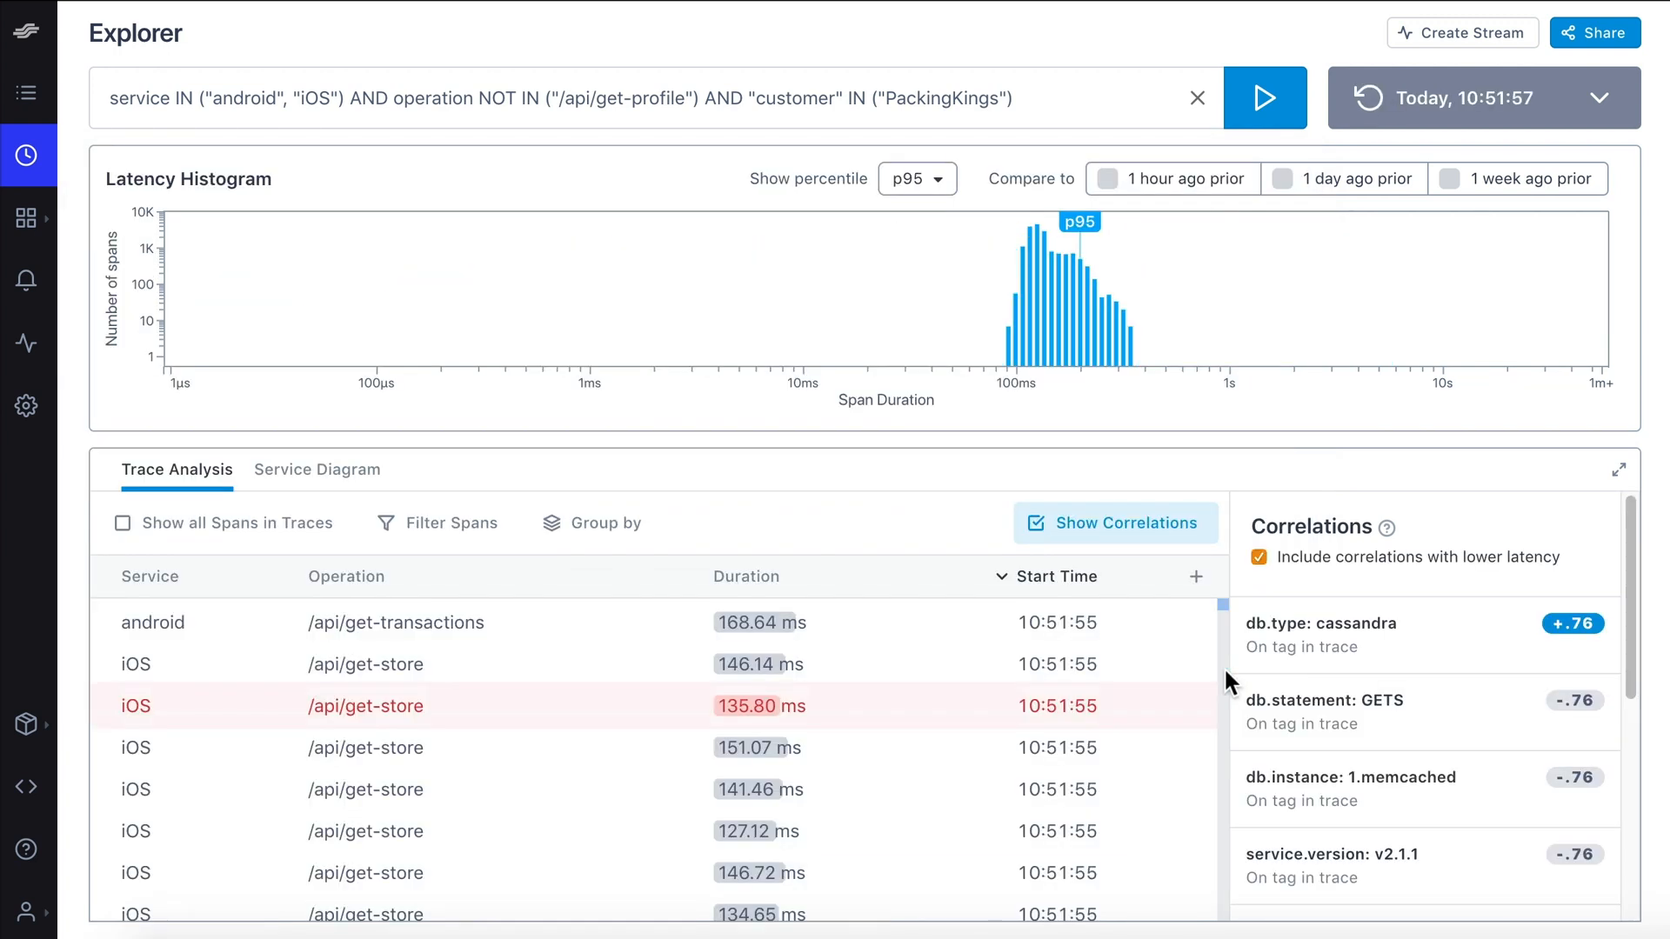
left_click(317, 469)
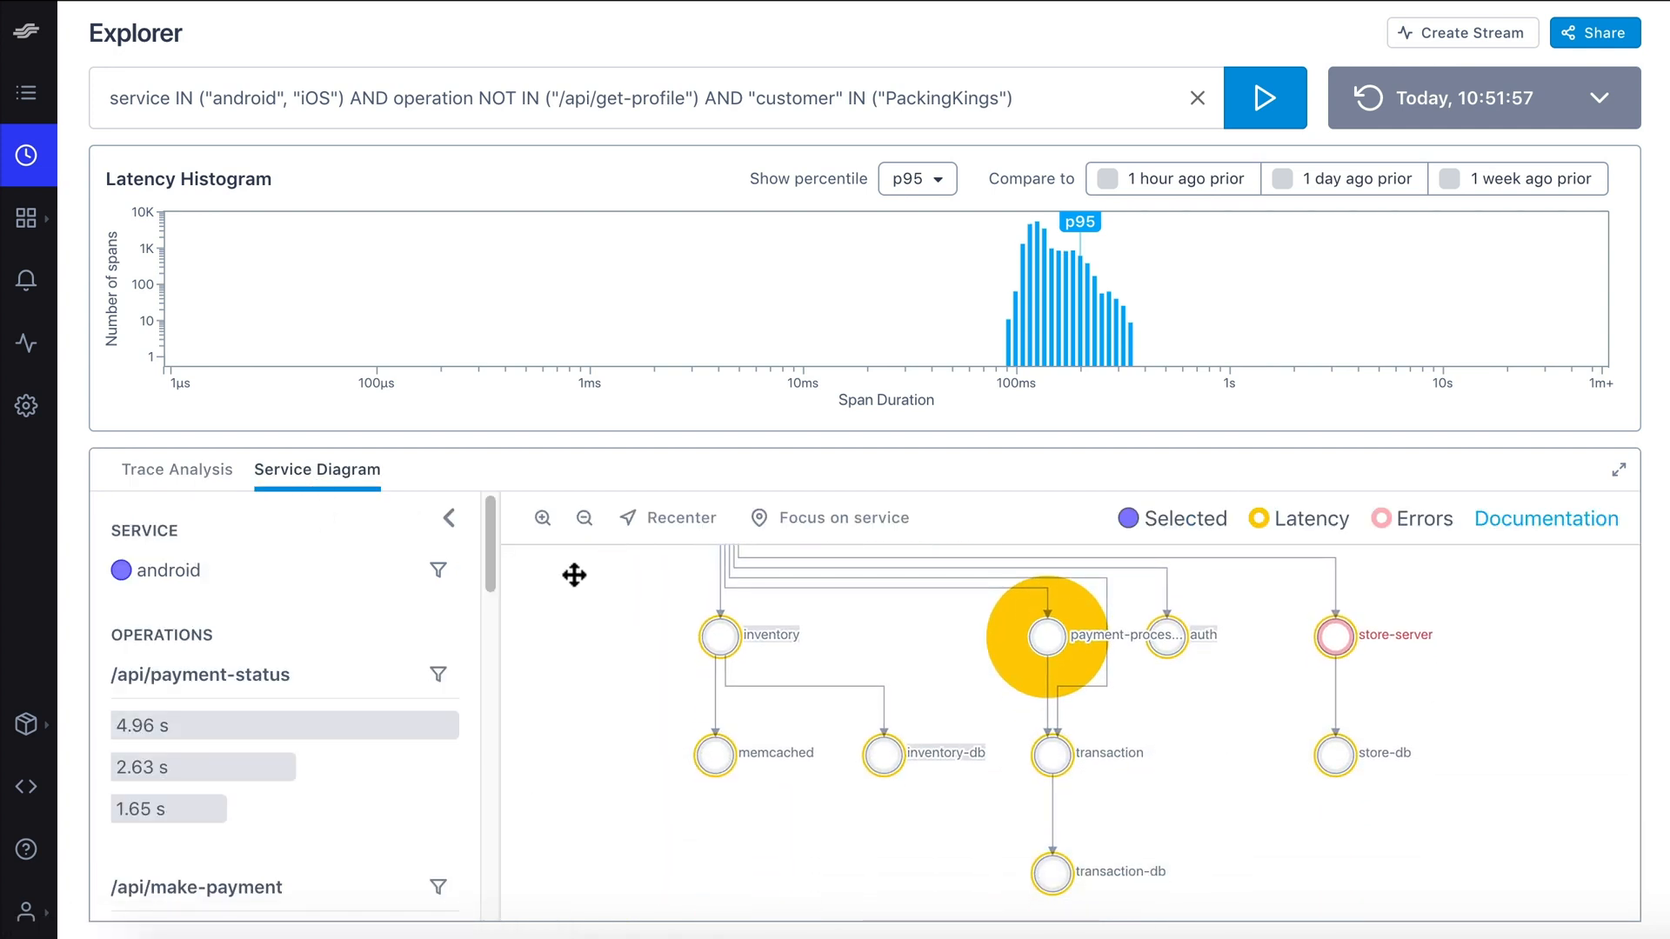
left_click(1197, 97)
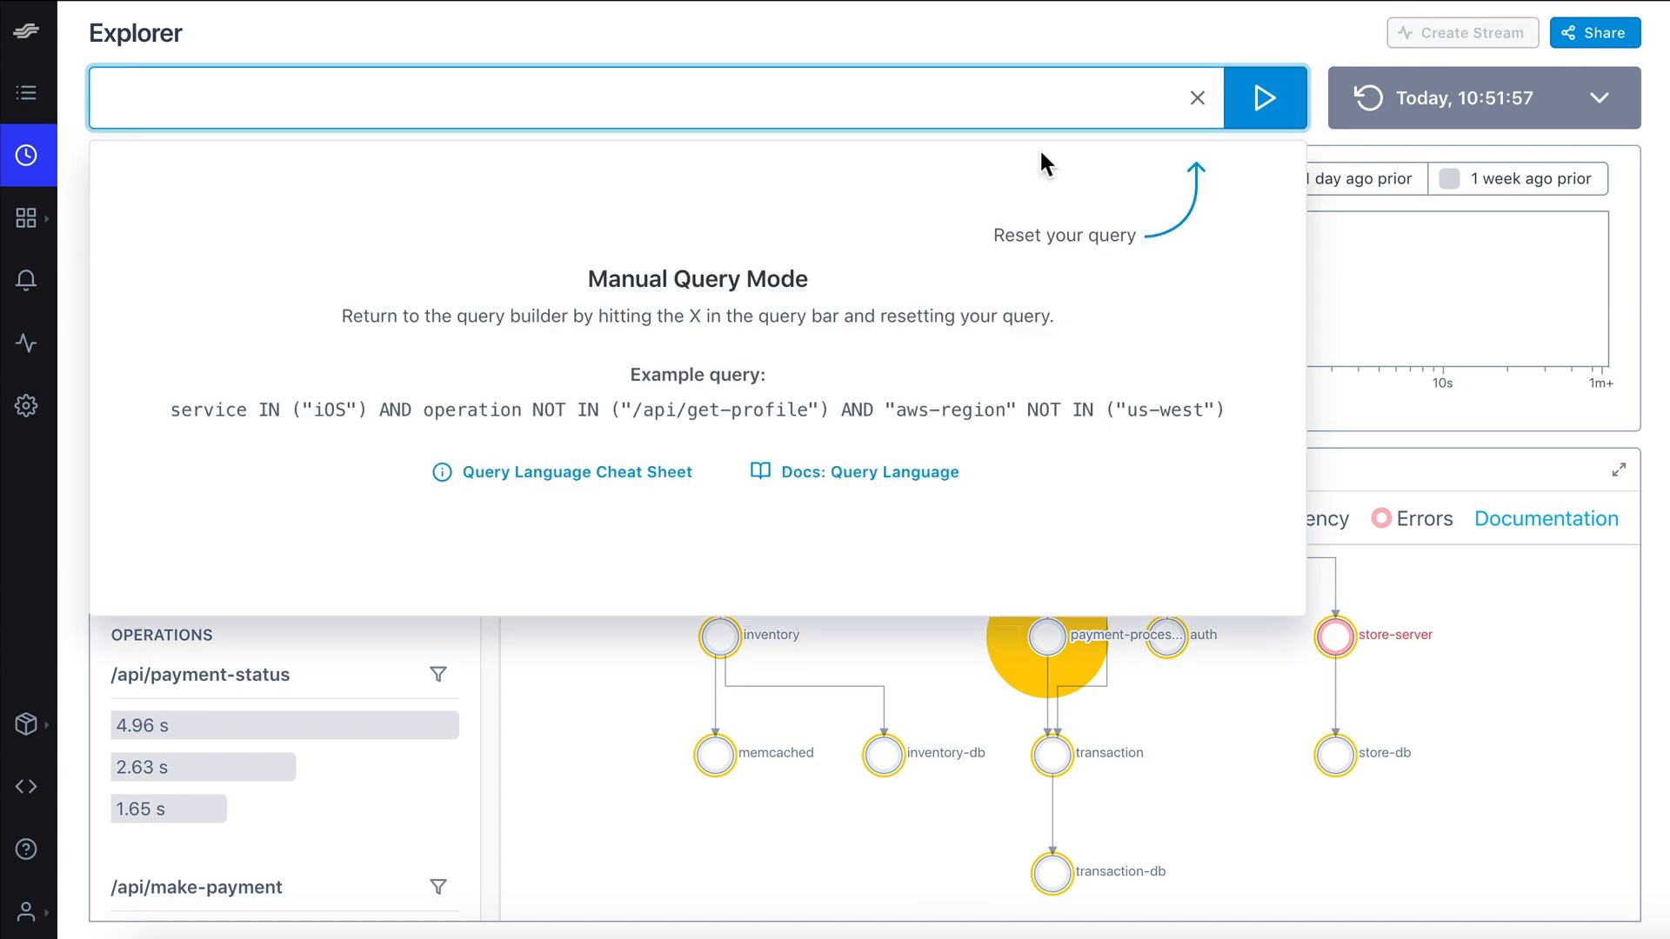
Step: View the Query Language Cheat Sheet and scroll to the AND query examples
left_click(575, 472)
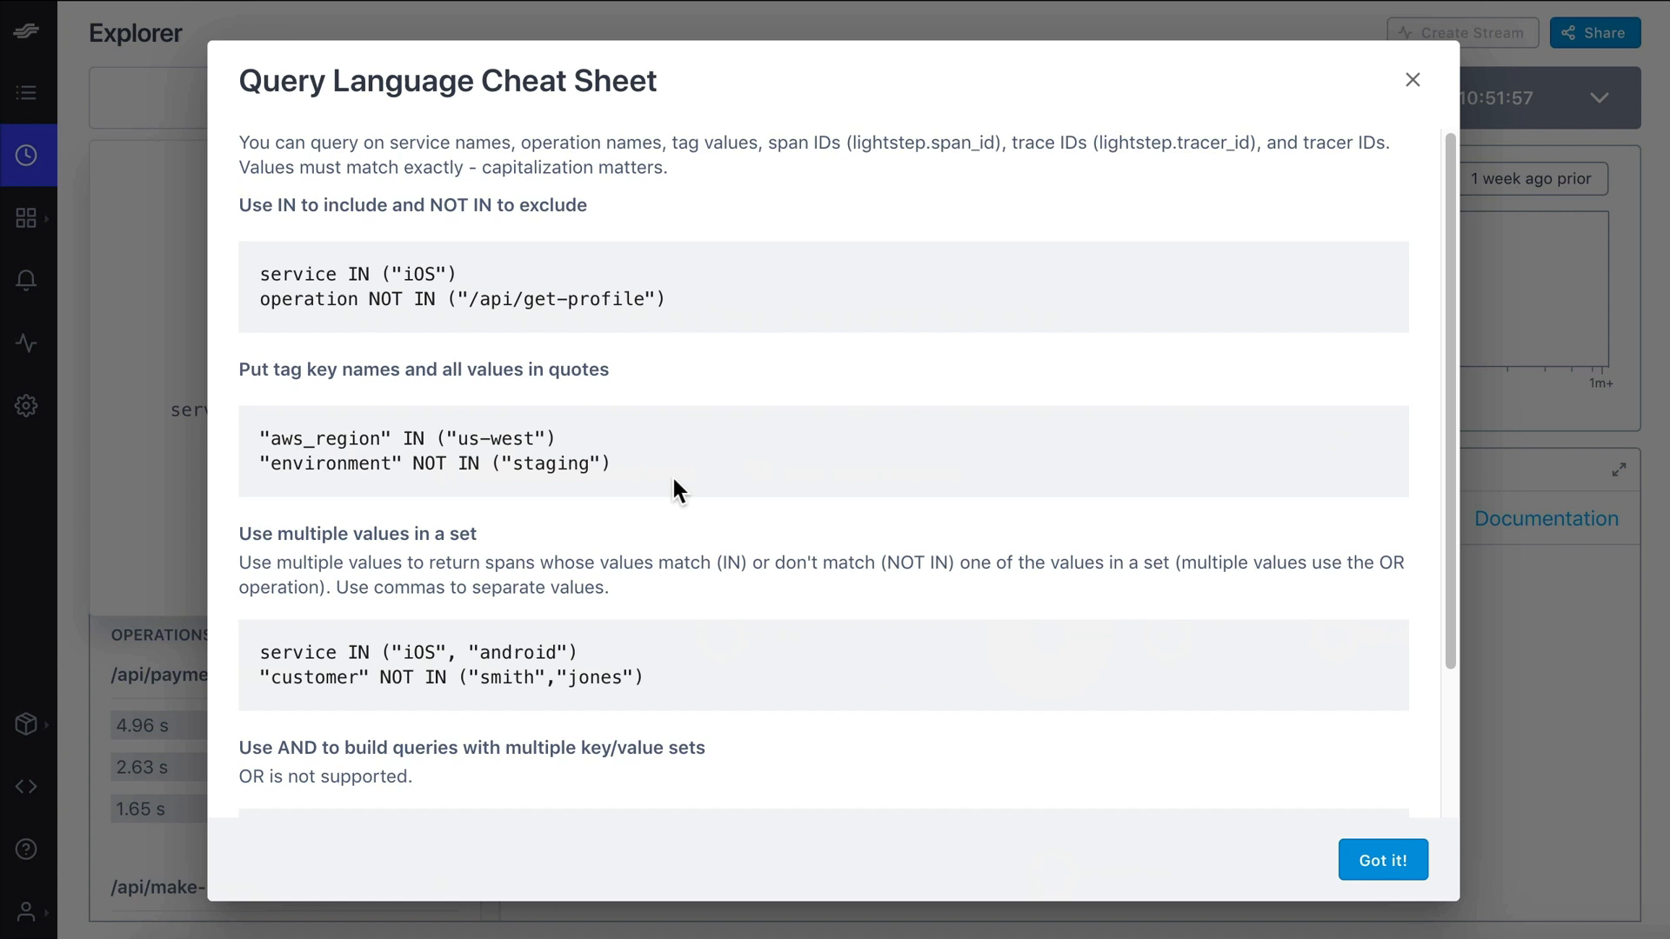
scroll("down", 3)
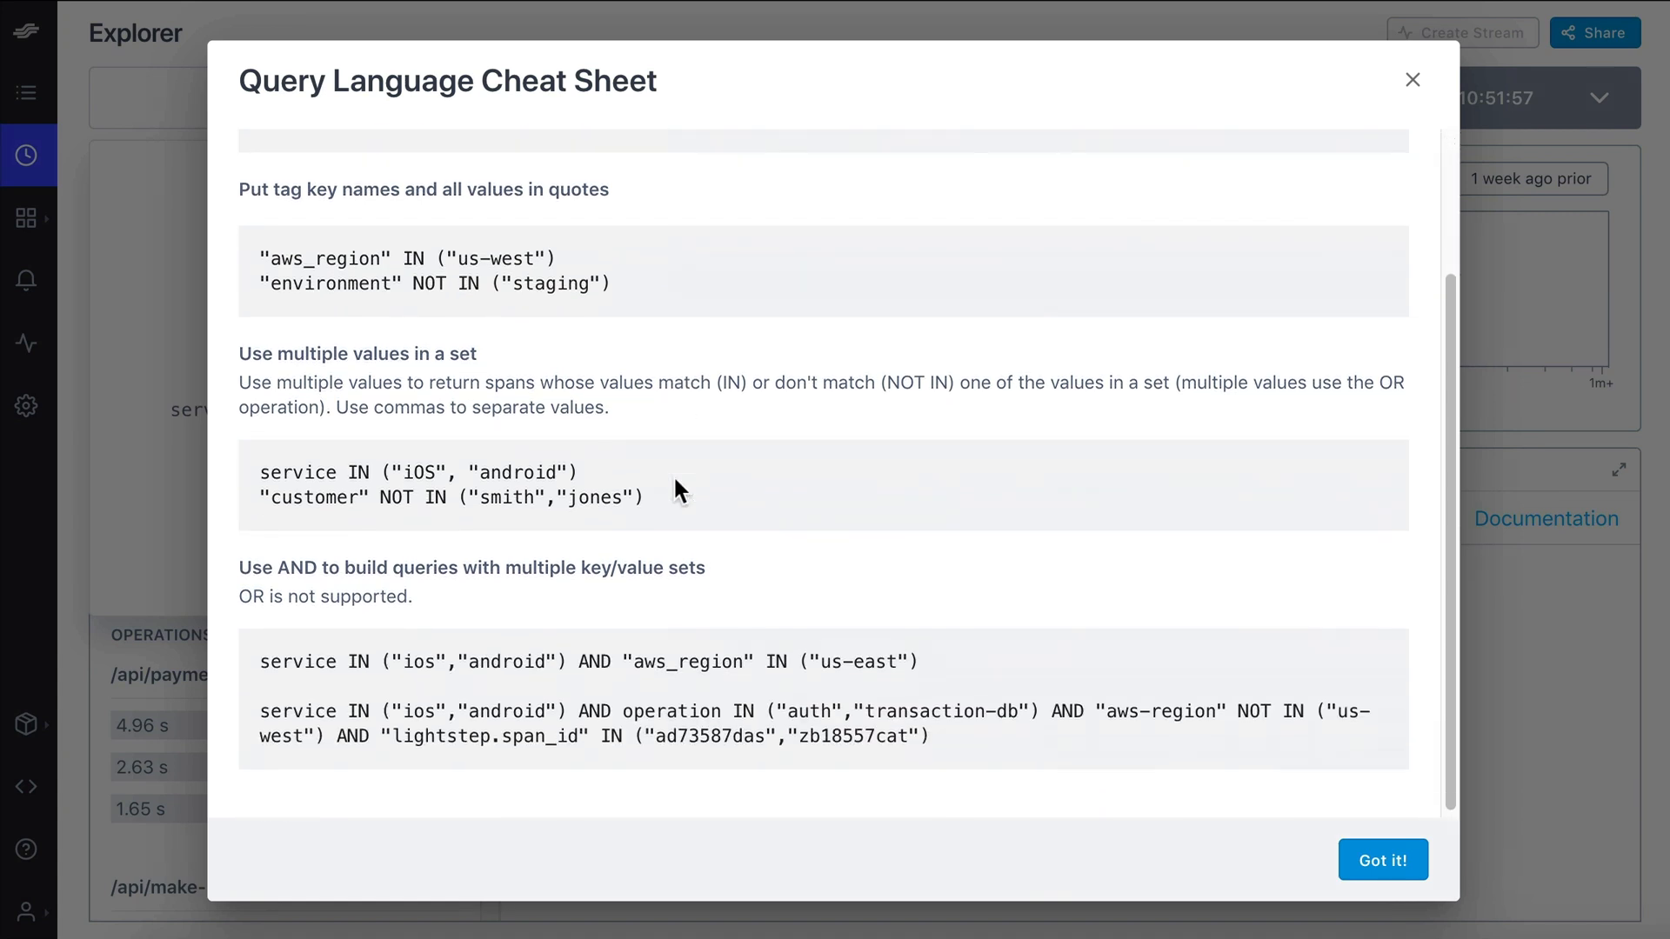